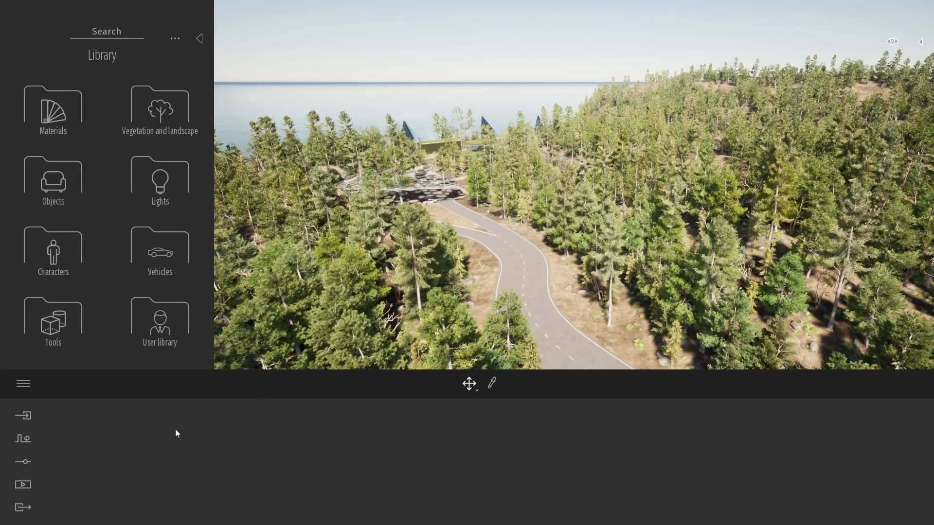
{"action": "mouse_move", "coordinate": [23, 415]}
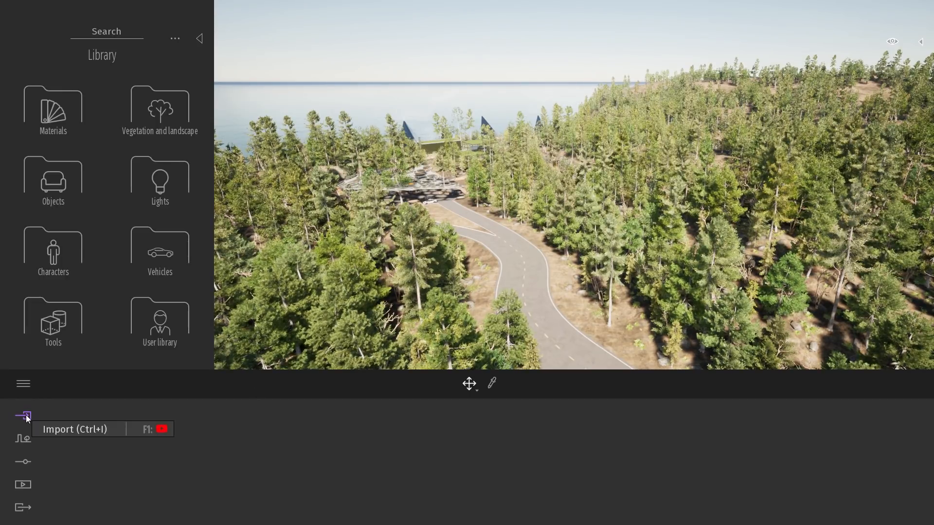
Step: Import the MEP.FBX geometry into the cabin scene and confirm the Geometry import dialog
{"action": "left_click", "coordinate": [24, 416]}
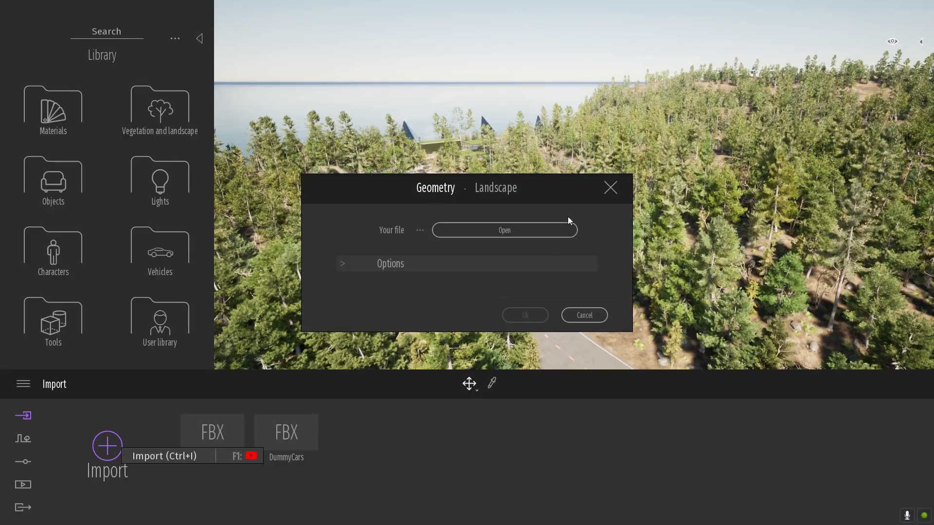
{"action": "left_click", "coordinate": [504, 230]}
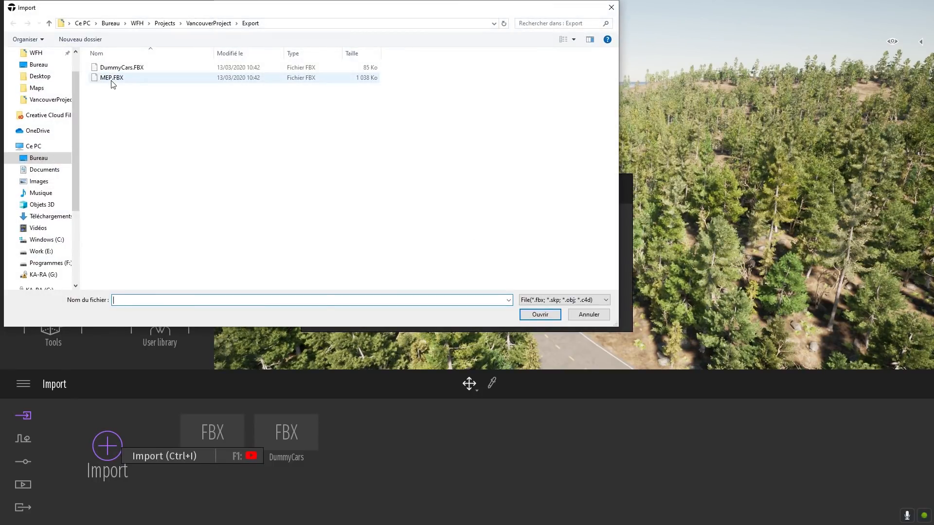
{"action": "left_click", "coordinate": [112, 78]}
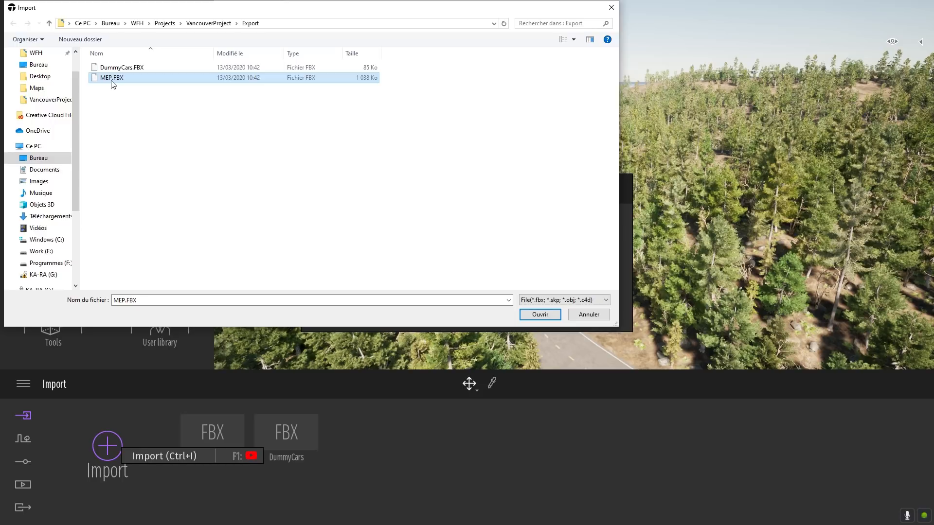
{"action": "left_click", "coordinate": [538, 314]}
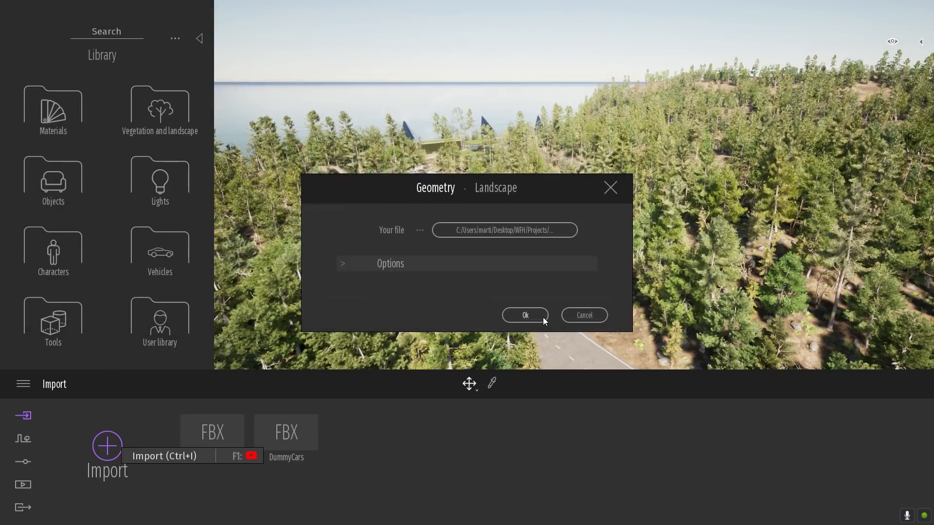
{"action": "left_click", "coordinate": [523, 315]}
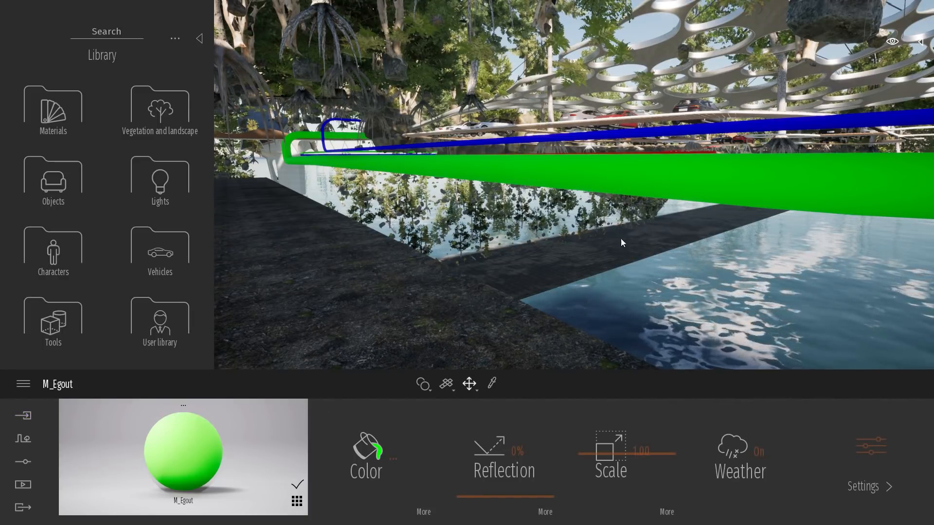
{"action": "mouse_move", "coordinate": [619, 306]}
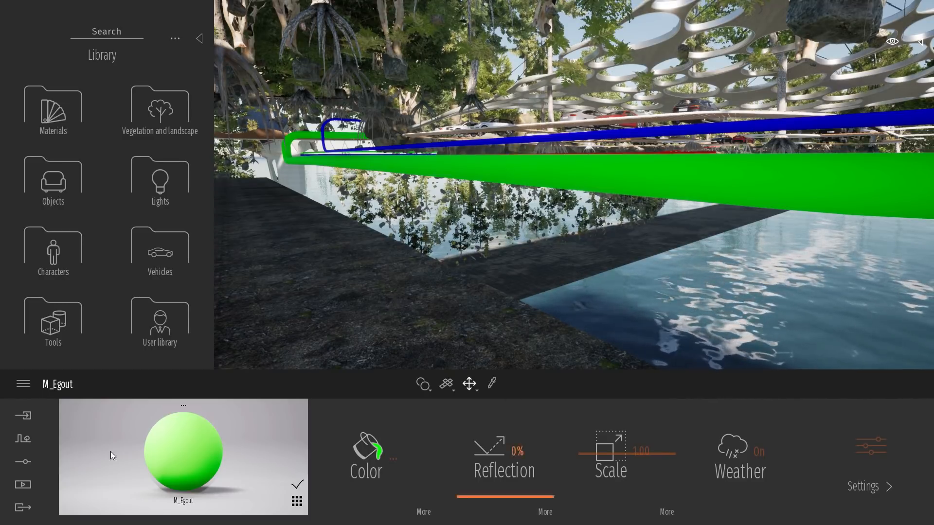
{"action": "mouse_move", "coordinate": [291, 394]}
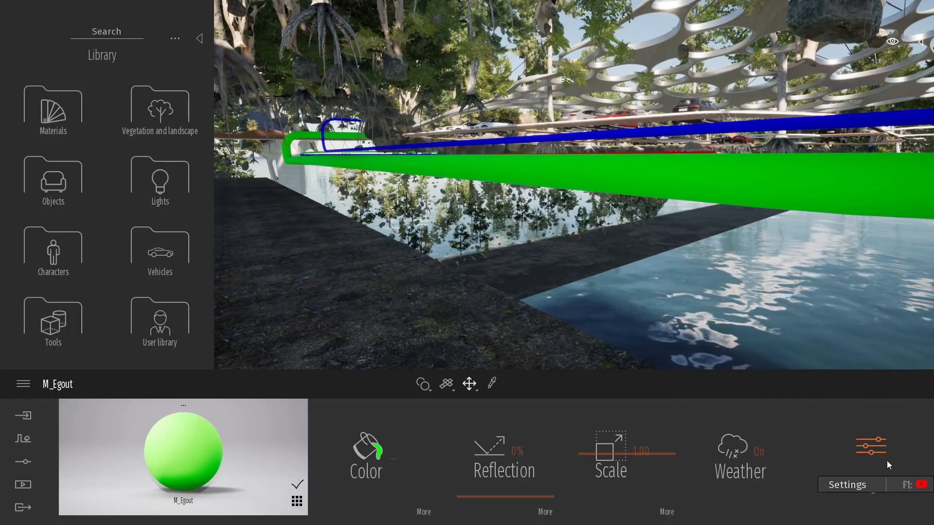
Step: In the M_Egout material's X-ray settings, choose a bright green colour and confirm it
{"action": "left_click", "coordinate": [846, 484]}
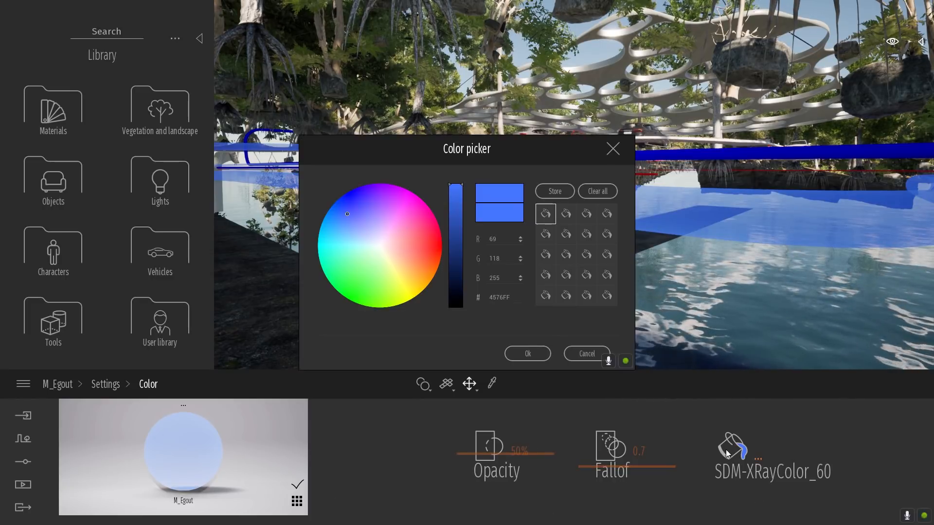
{"action": "left_click", "coordinate": [359, 295]}
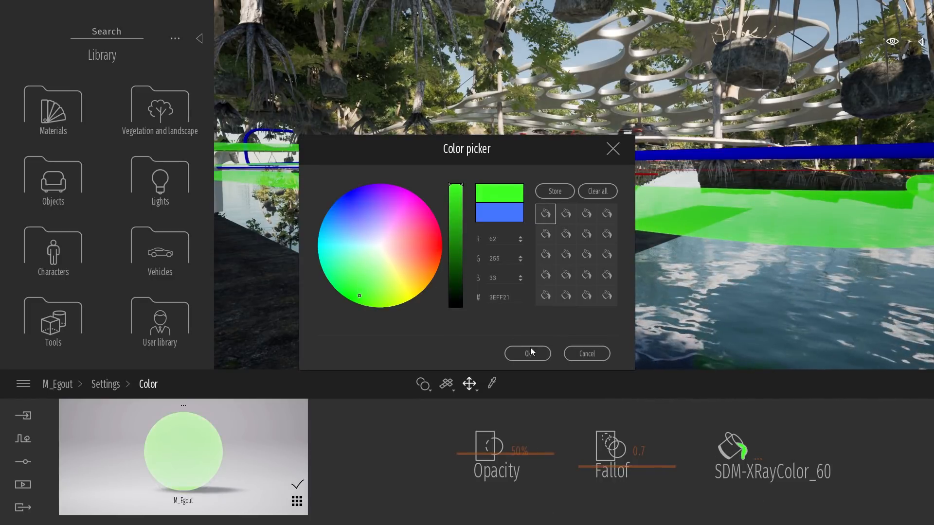
{"action": "left_click", "coordinate": [526, 353]}
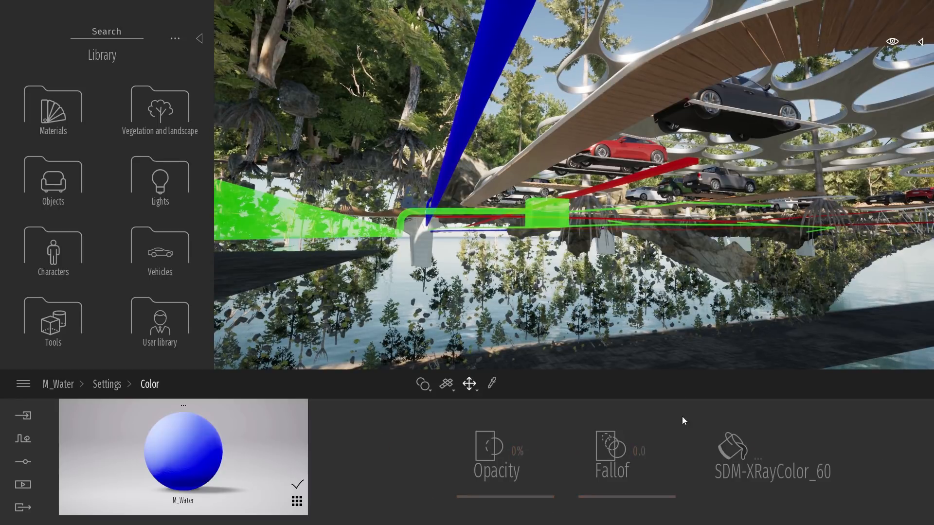
Step: Enable X-ray on M_Water and M_Elec and expand their X-ray colour options
{"action": "left_click", "coordinate": [107, 384]}
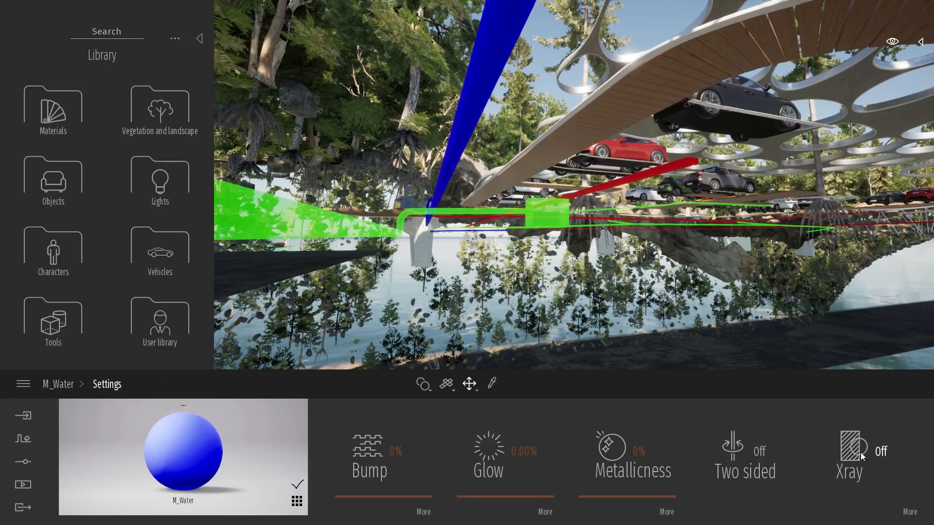
{"action": "left_click", "coordinate": [848, 453]}
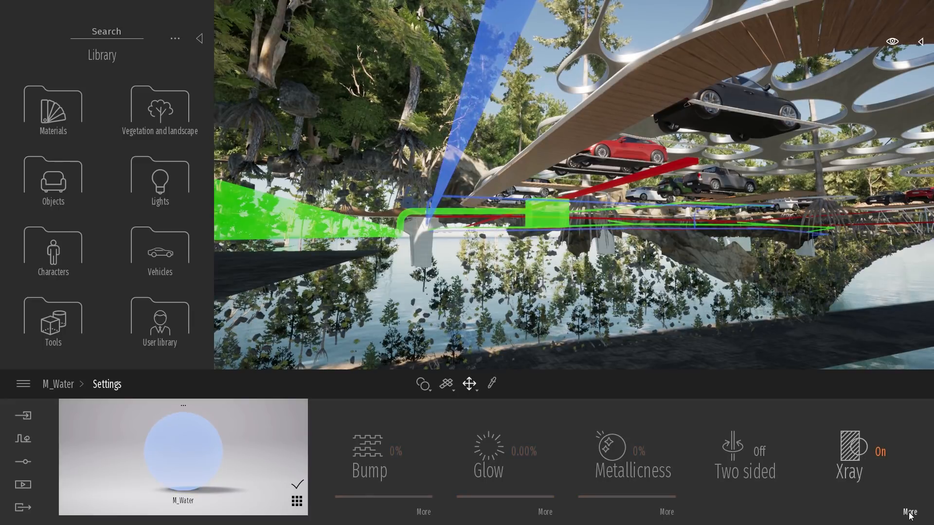
{"action": "left_click", "coordinate": [910, 513]}
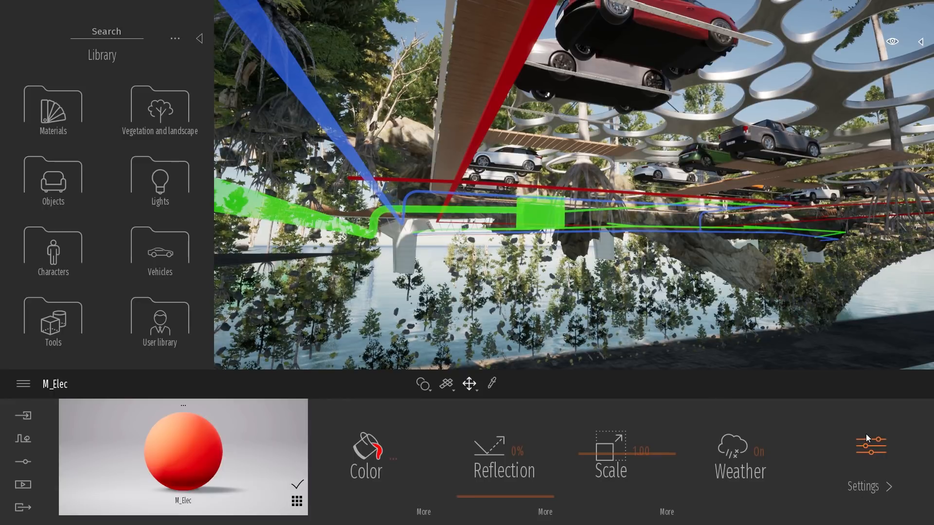
{"action": "left_click", "coordinate": [869, 486]}
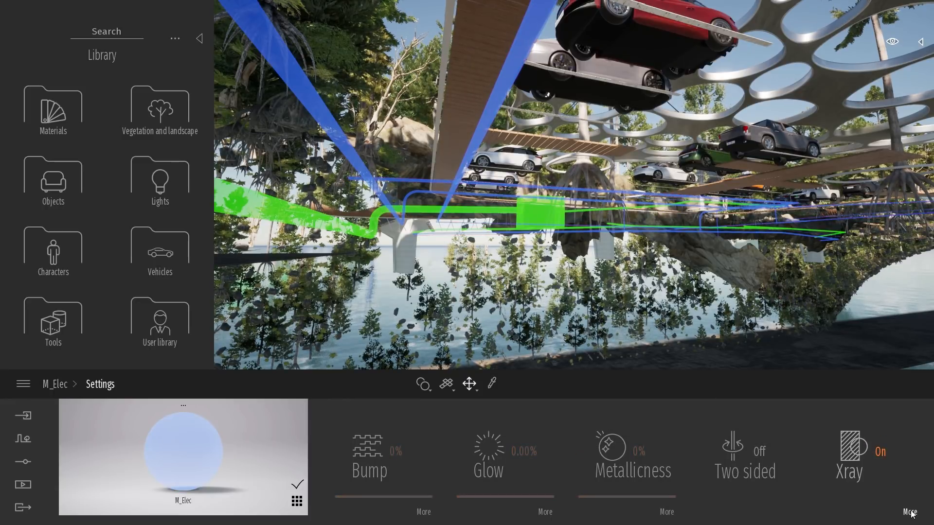
{"action": "left_click", "coordinate": [909, 511]}
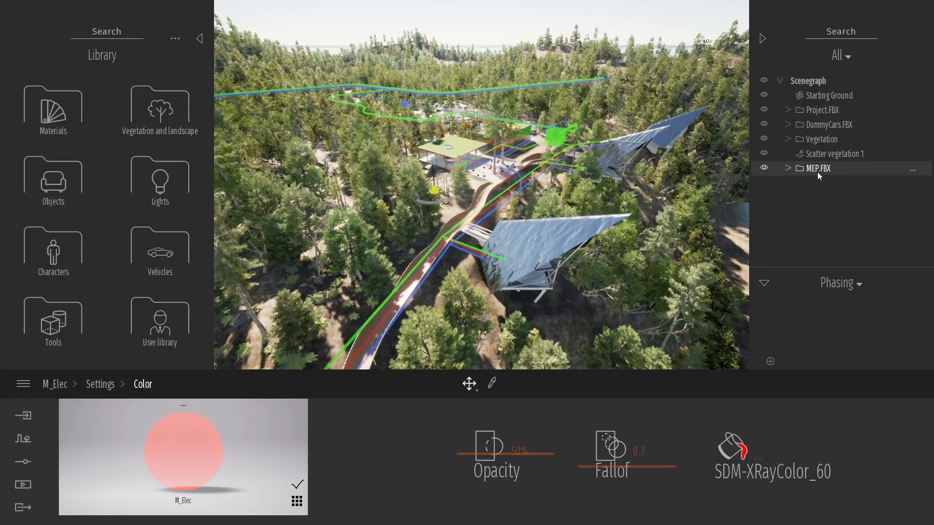
Step: Check MEP.FBX visibility toggling, then rename the new phase to MEP
{"action": "left_click", "coordinate": [763, 169]}
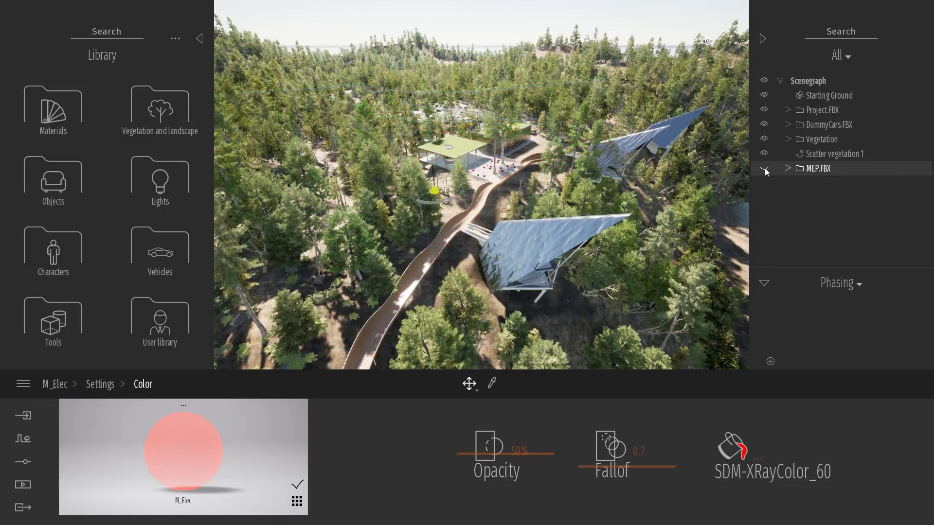
{"action": "left_click", "coordinate": [764, 168]}
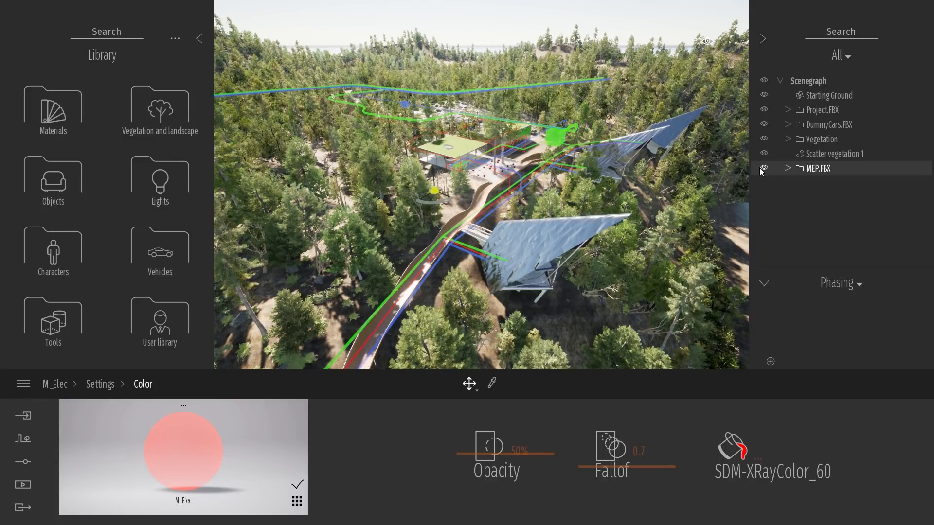
{"action": "mouse_move", "coordinate": [770, 362]}
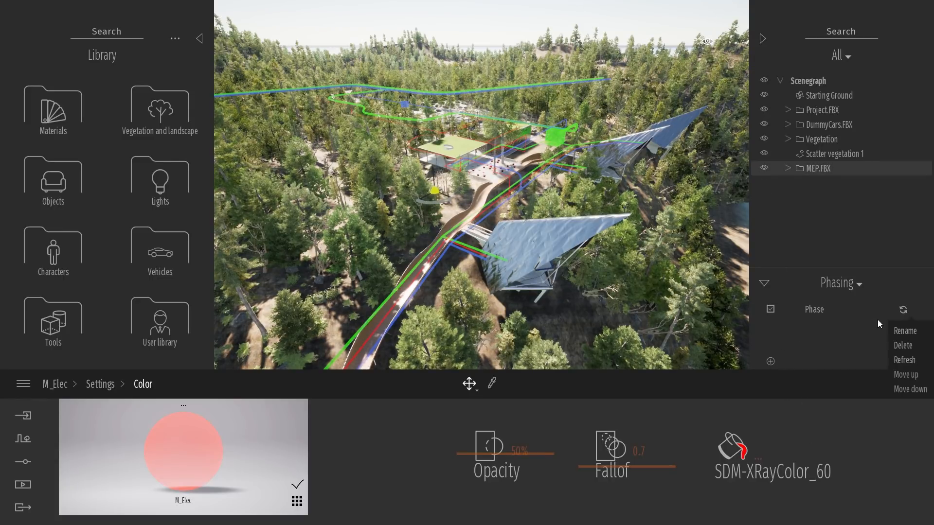
{"action": "mouse_move", "coordinate": [837, 328]}
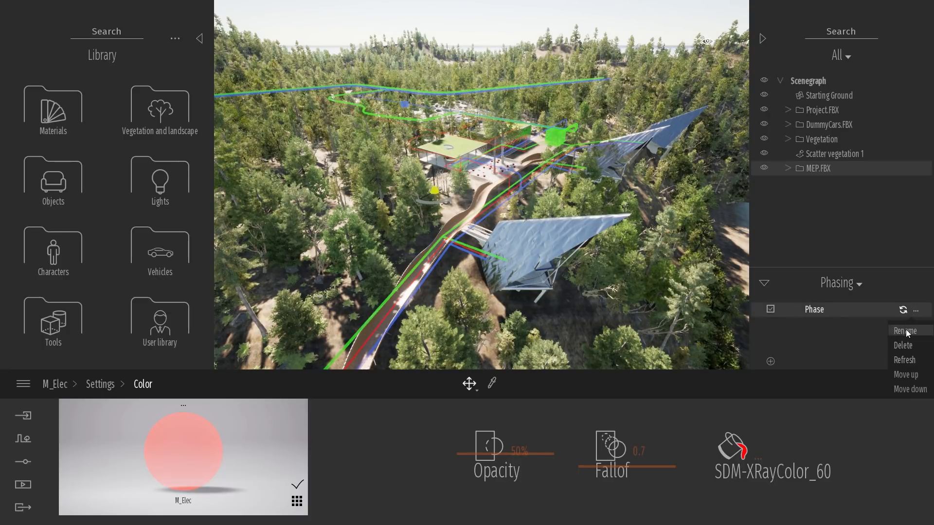
{"action": "mouse_move", "coordinate": [822, 319]}
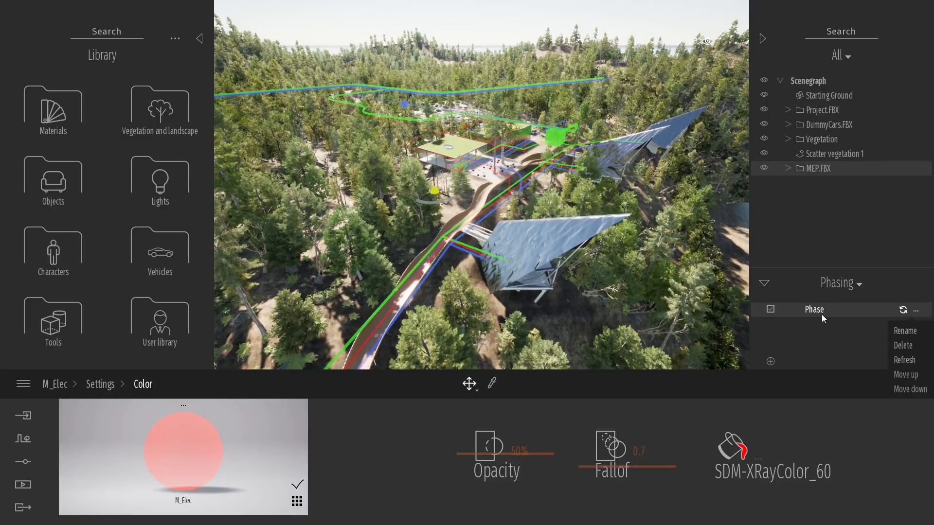
{"action": "left_click", "coordinate": [905, 330]}
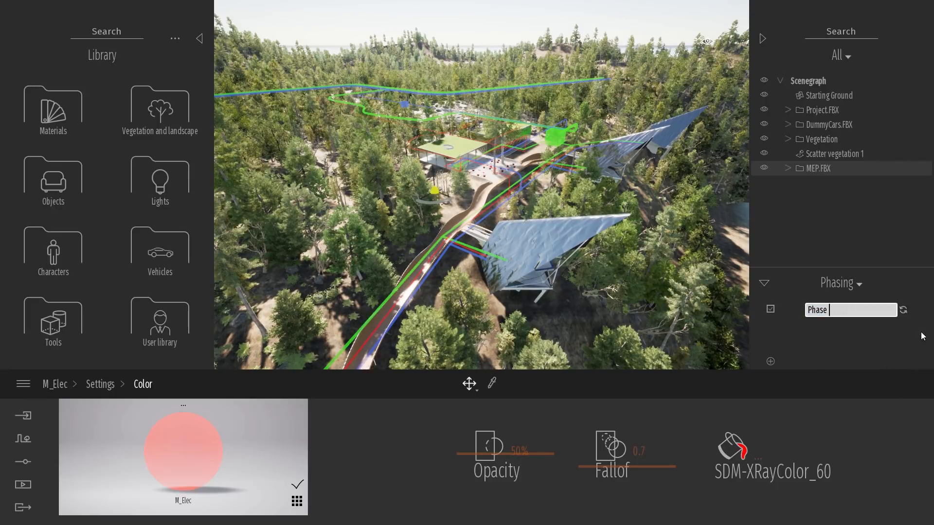
{"action": "type", "text": "MEP"}
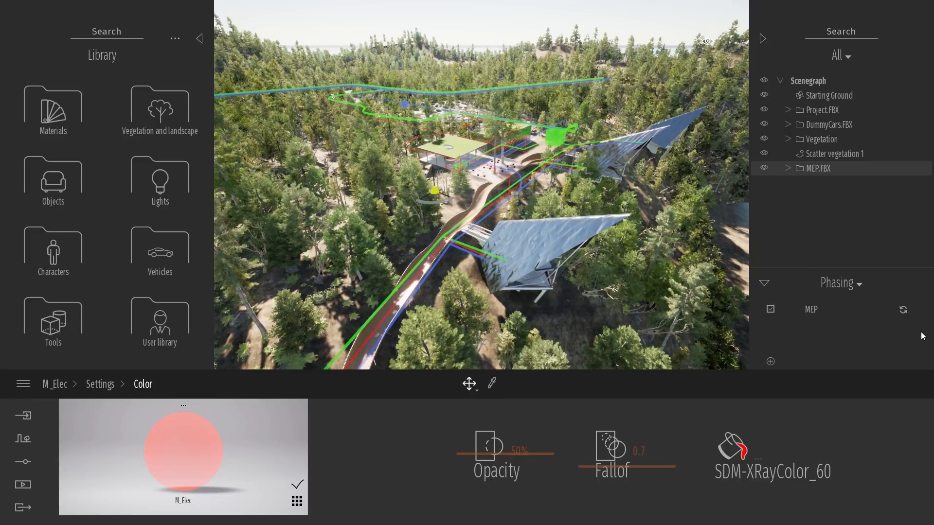
{"action": "left_click", "coordinate": [763, 169]}
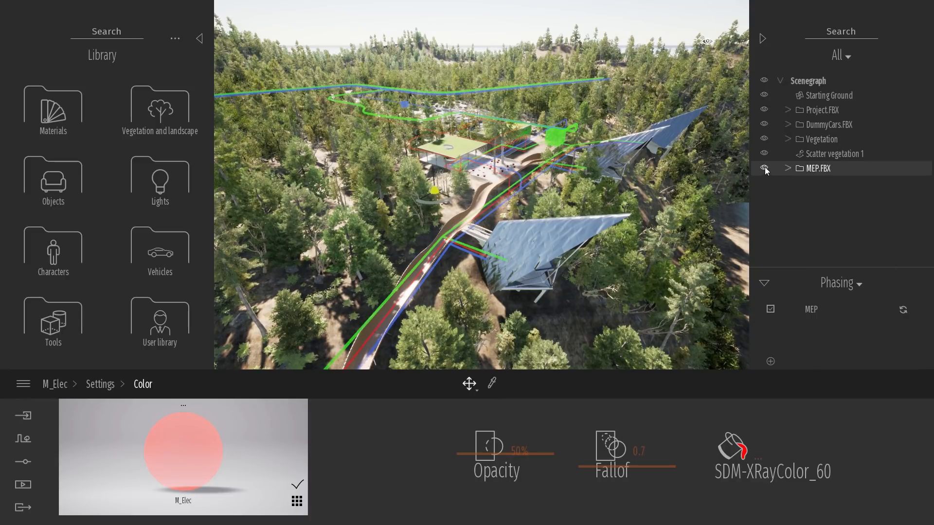
Step: Hide the MEP pipes, start renaming the second phase, and collapse the Library panel
{"action": "left_click", "coordinate": [765, 168]}
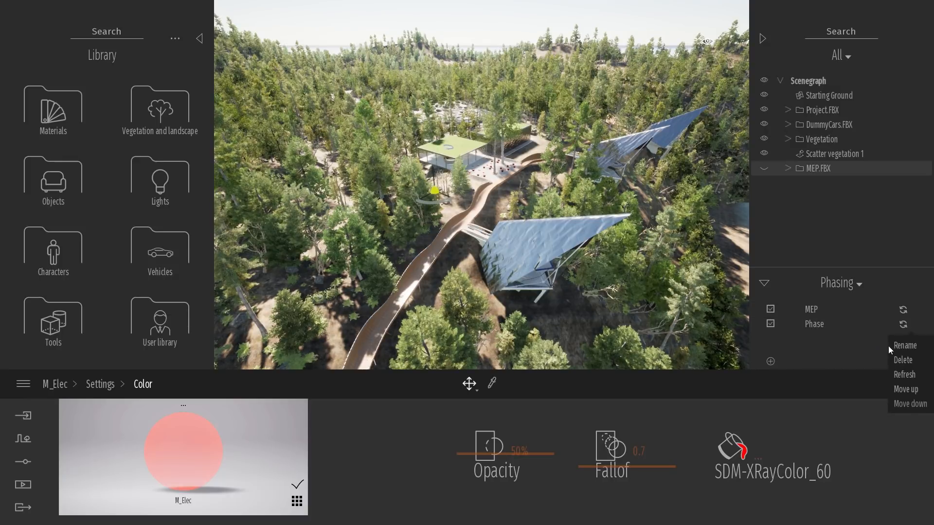
{"action": "left_click", "coordinate": [905, 345]}
{"action": "type", "text": "ProjectFinal"}
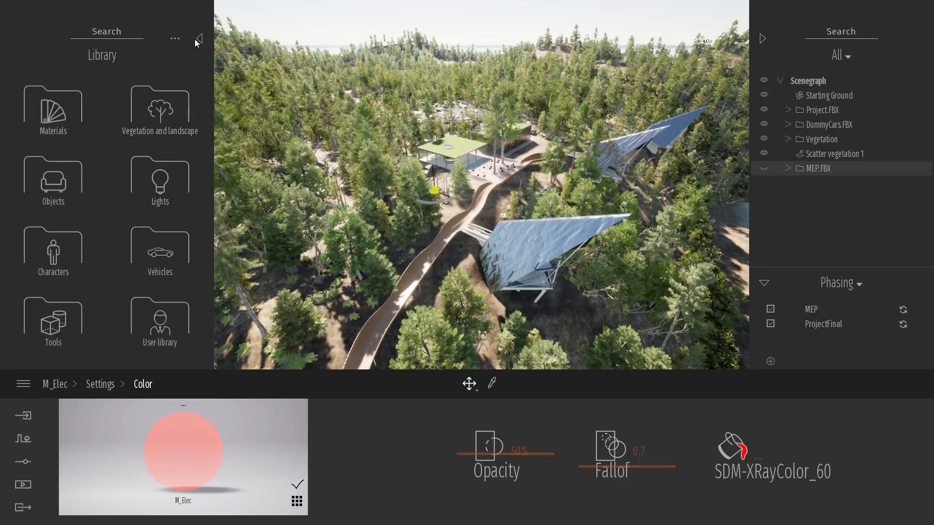
{"action": "left_click", "coordinate": [198, 39]}
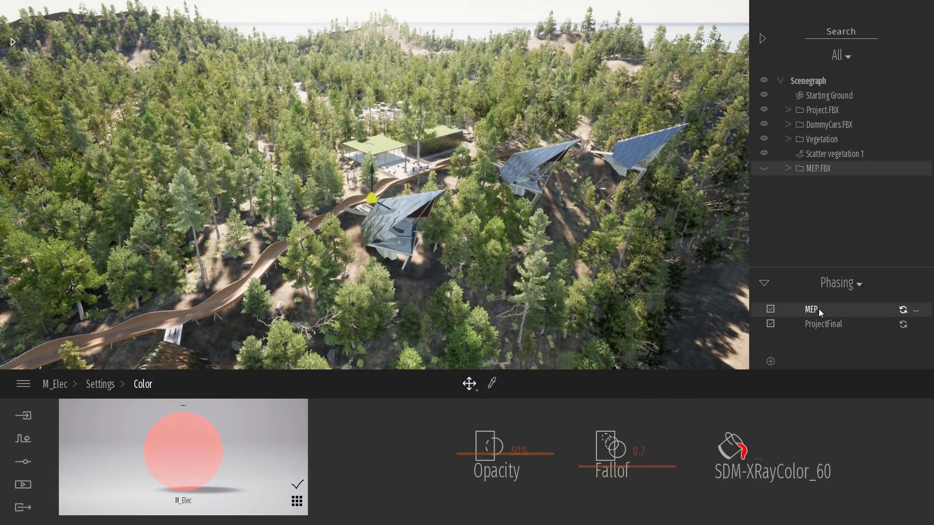
{"action": "mouse_move", "coordinate": [721, 303]}
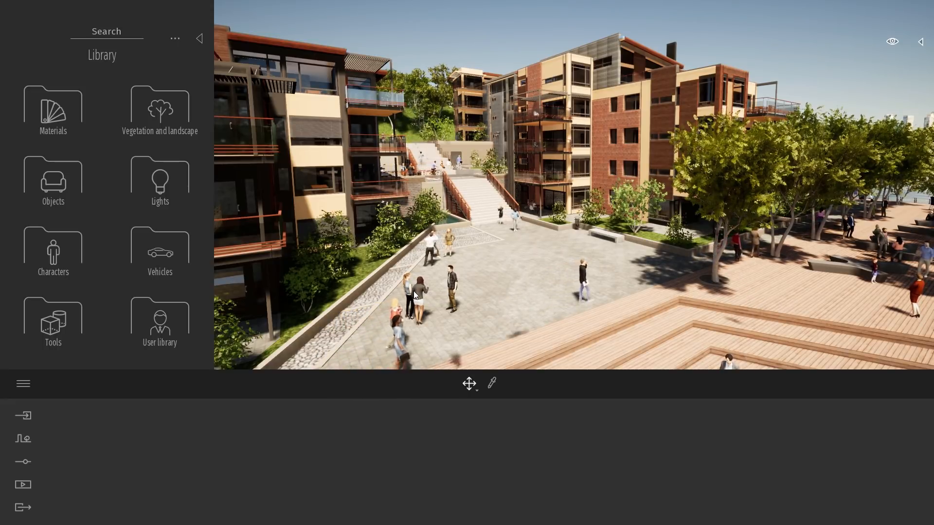
{"action": "mouse_move", "coordinate": [53, 322]}
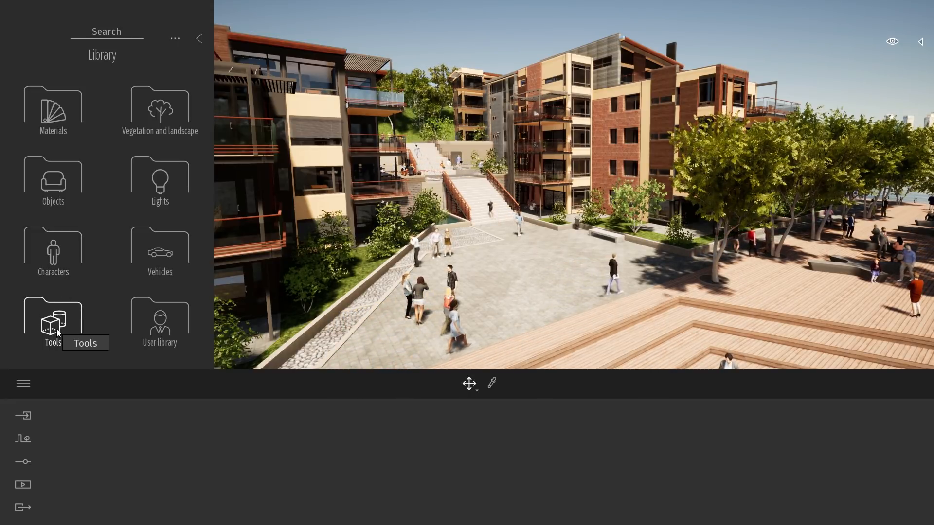
Step: From Library > Tools > Notes, pick a Note and place it on the plaza
{"action": "left_click", "coordinate": [53, 323]}
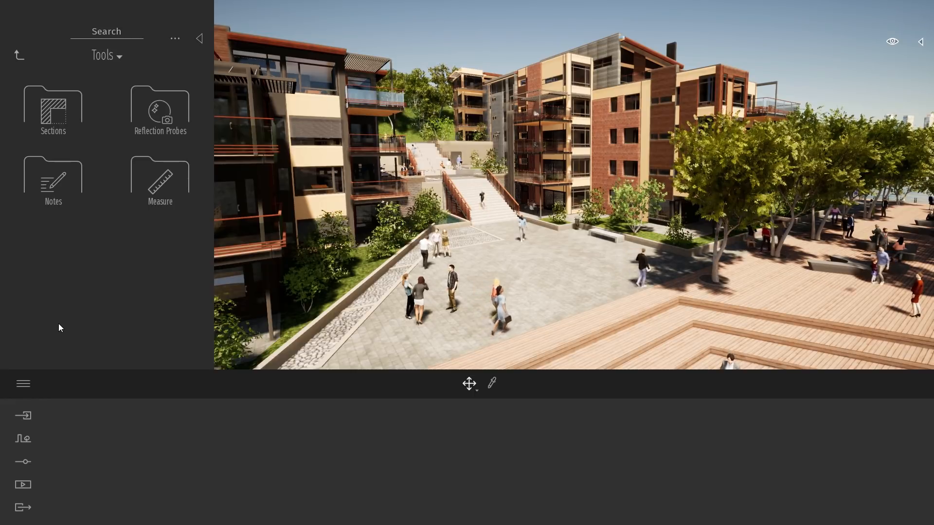
{"action": "left_click", "coordinate": [53, 179]}
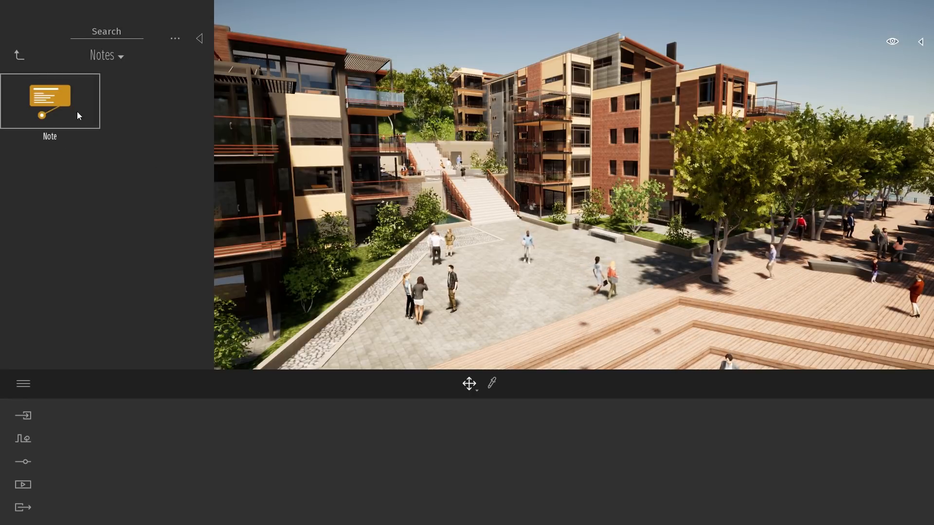
{"action": "left_click", "coordinate": [50, 100]}
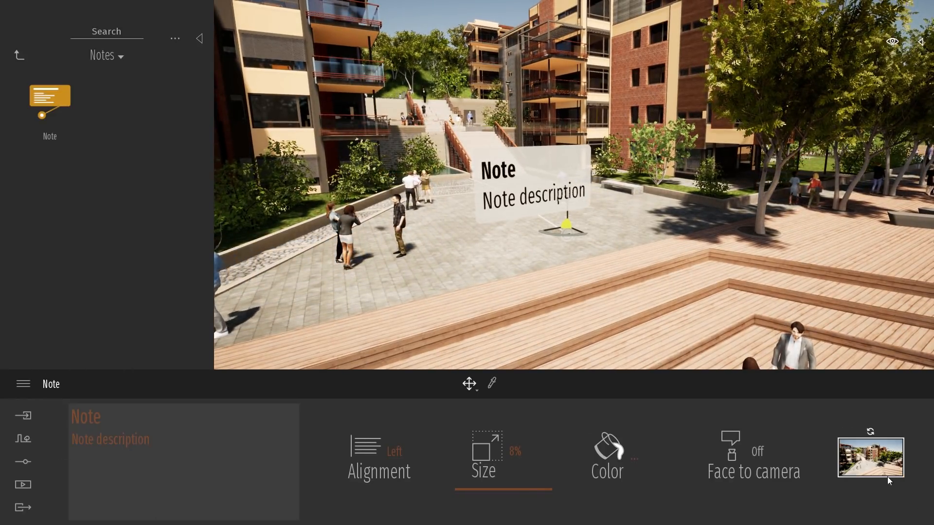
Step: Enlarge the note to 10%, cancel the colour change, and leave Face to camera off
{"action": "double_click", "coordinate": [85, 417]}
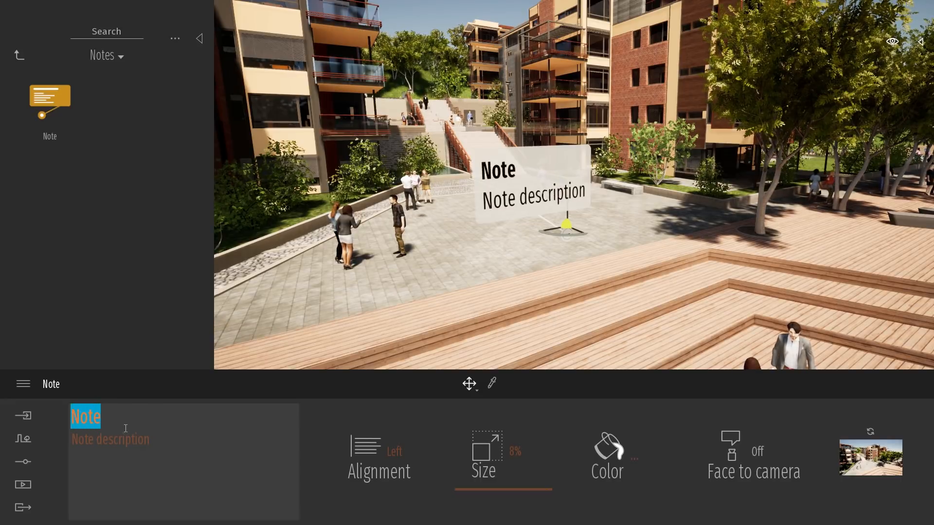
{"action": "left_click", "coordinate": [379, 464]}
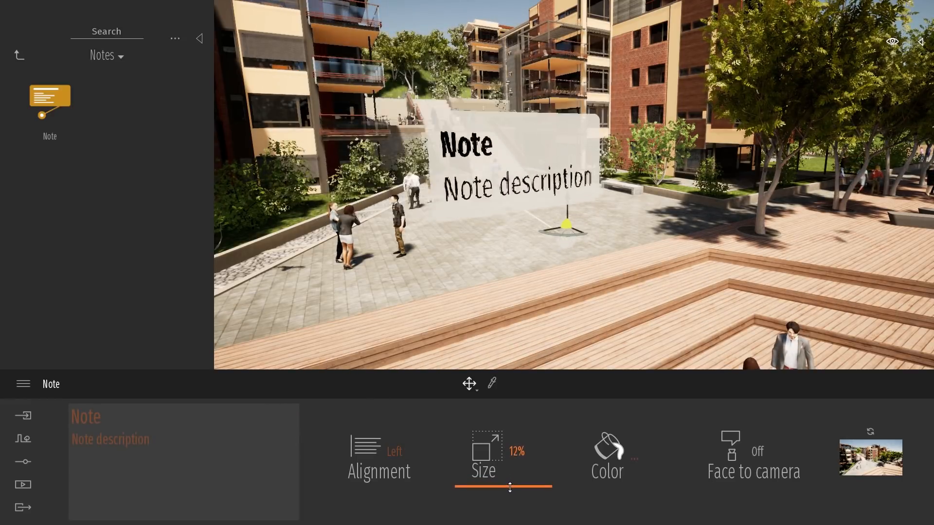
{"action": "left_click", "coordinate": [607, 452]}
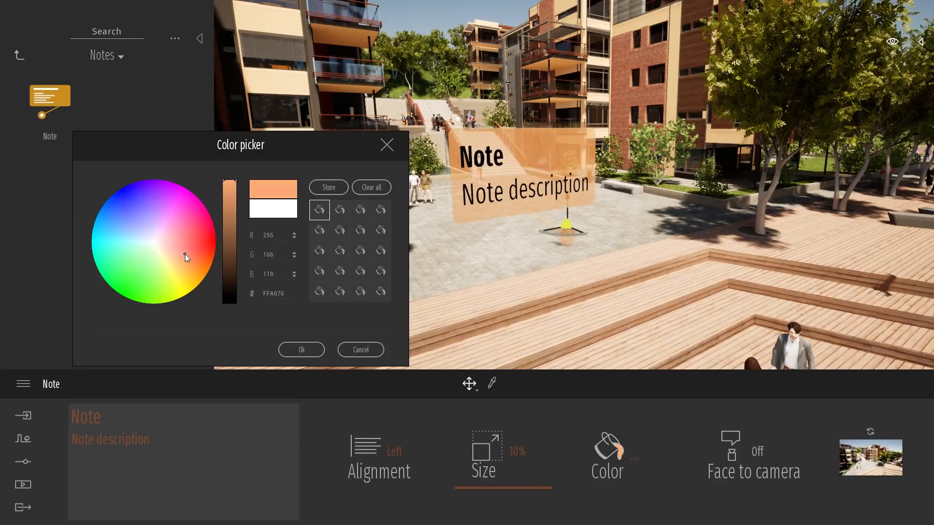
{"action": "left_click", "coordinate": [359, 349]}
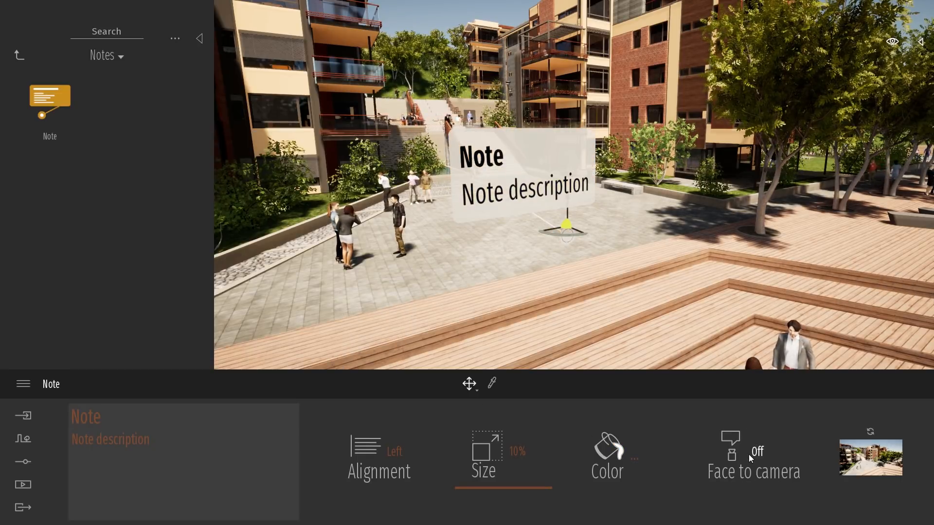
{"action": "left_click", "coordinate": [752, 455]}
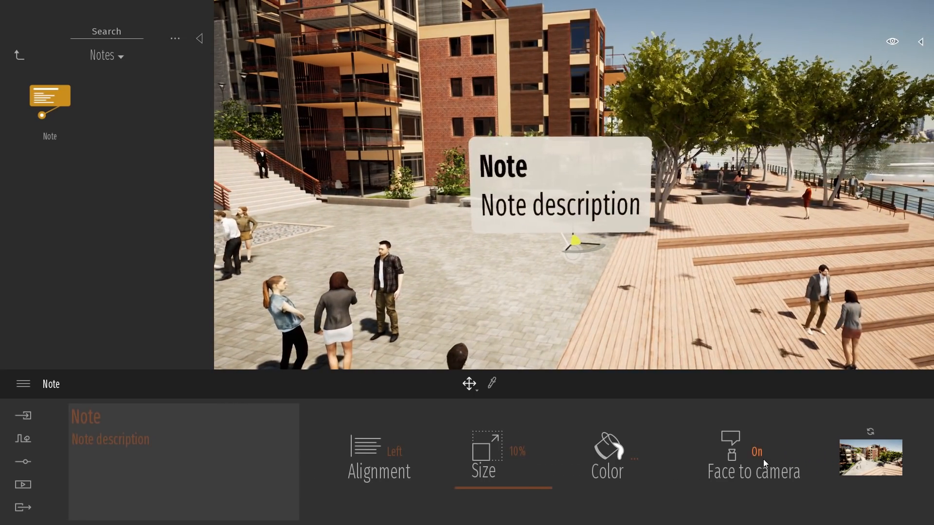
{"action": "left_click", "coordinate": [753, 450]}
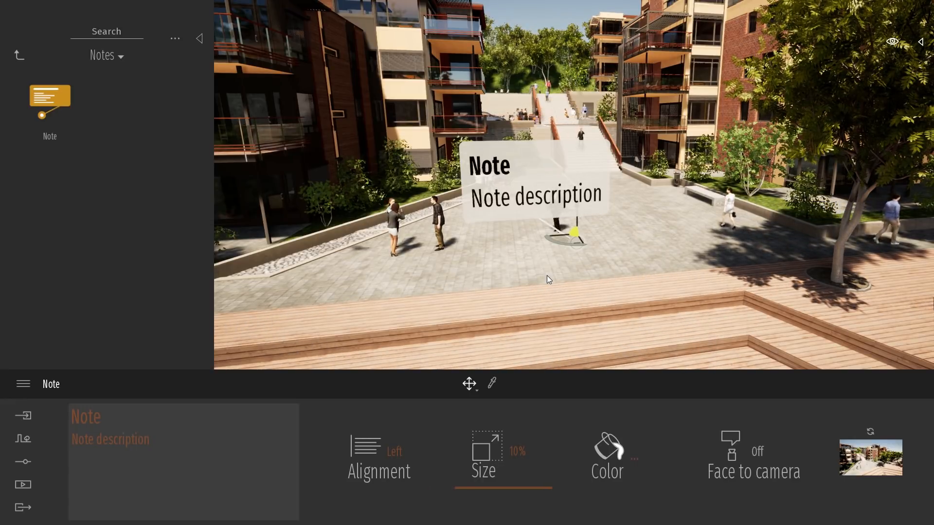
Step: Retitle the plaza note Modification and begin its description with 'Change'
{"action": "double_click", "coordinate": [85, 417]}
{"action": "type", "text": "Mo"}
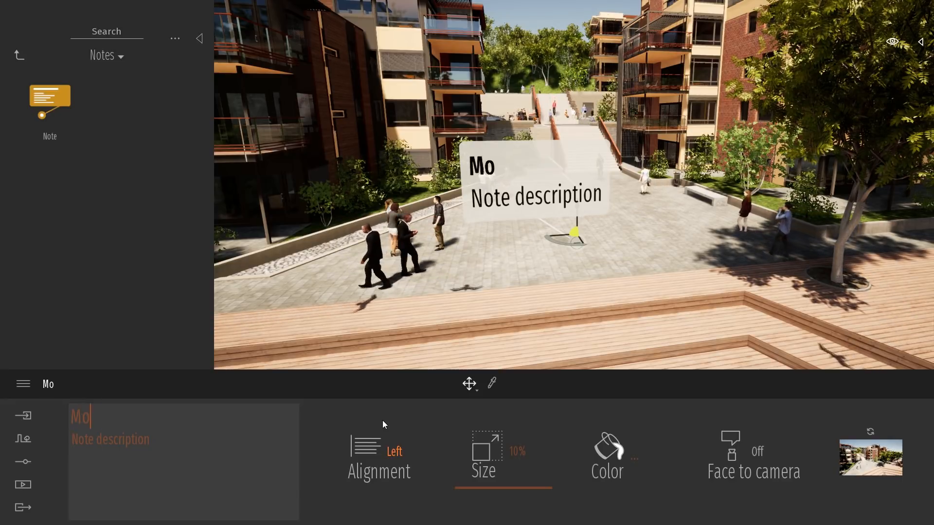
{"action": "type", "text": "dification"}
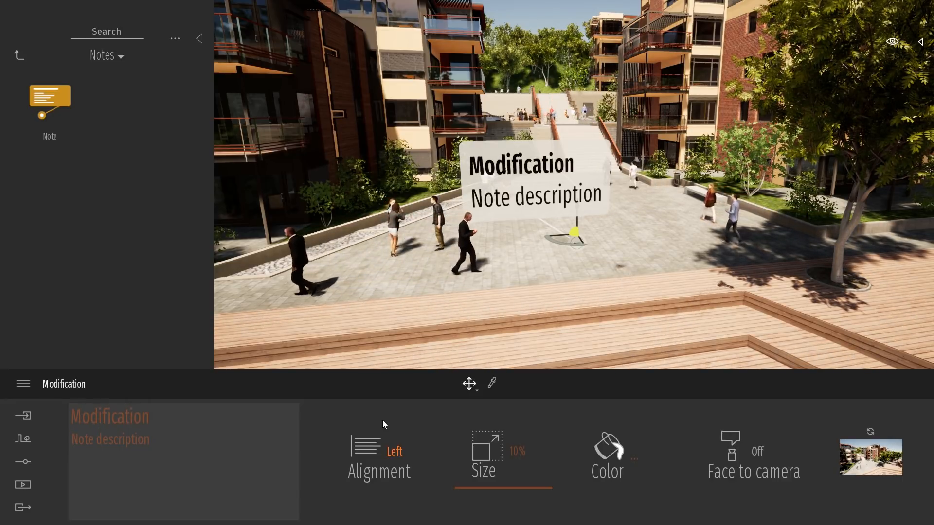
{"action": "double_click", "coordinate": [110, 440]}
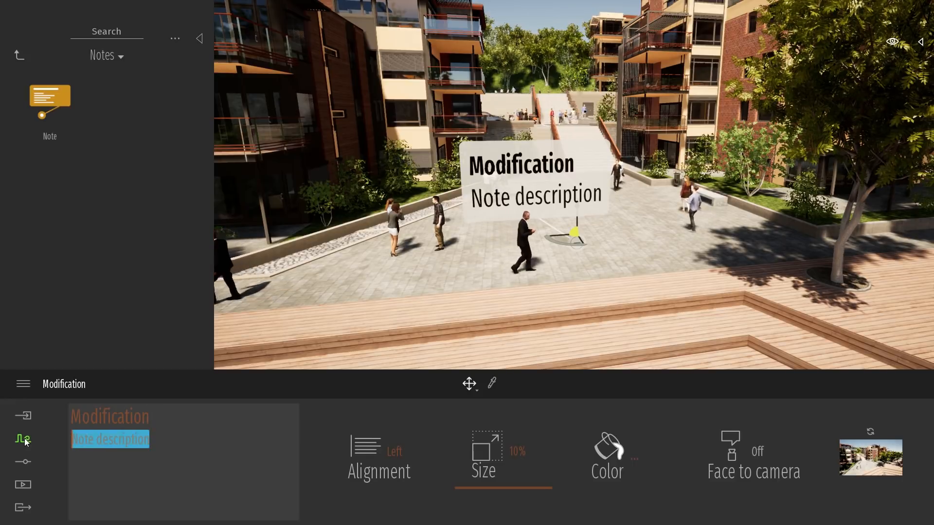
{"action": "type", "text": "Change"}
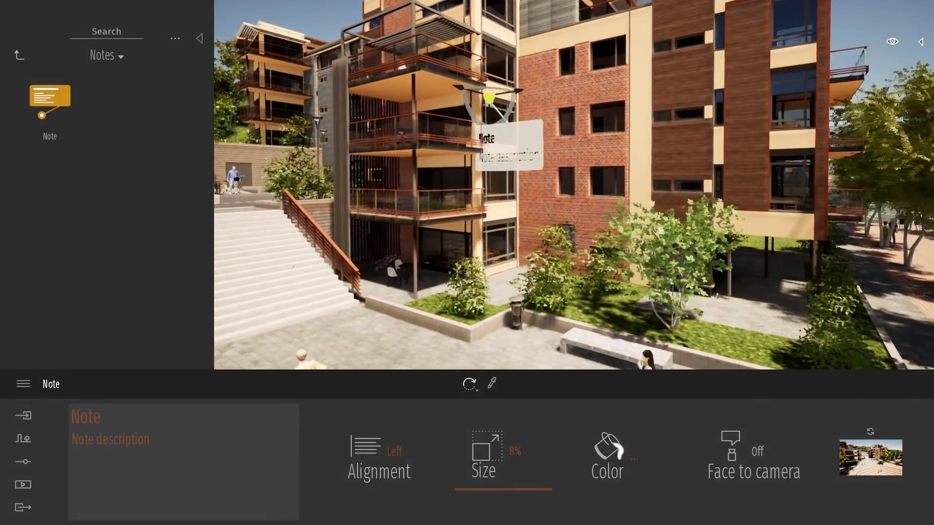
Step: Deselect to view the Modification note reading 'Change something here' on the plaza
{"action": "left_click", "coordinate": [483, 471]}
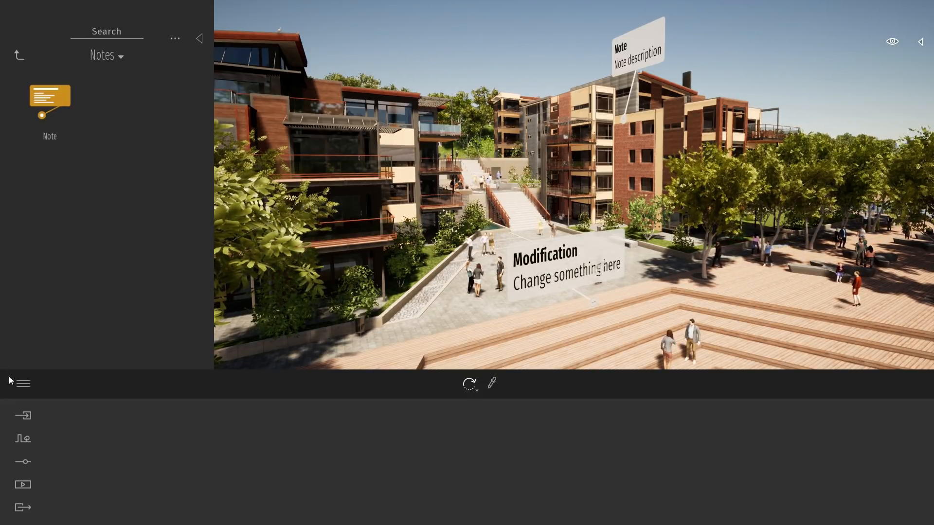
Step: Export the notes as a BCF file to the Bureau folder, then switch programs with Alt+Tab
{"action": "left_click", "coordinate": [23, 383]}
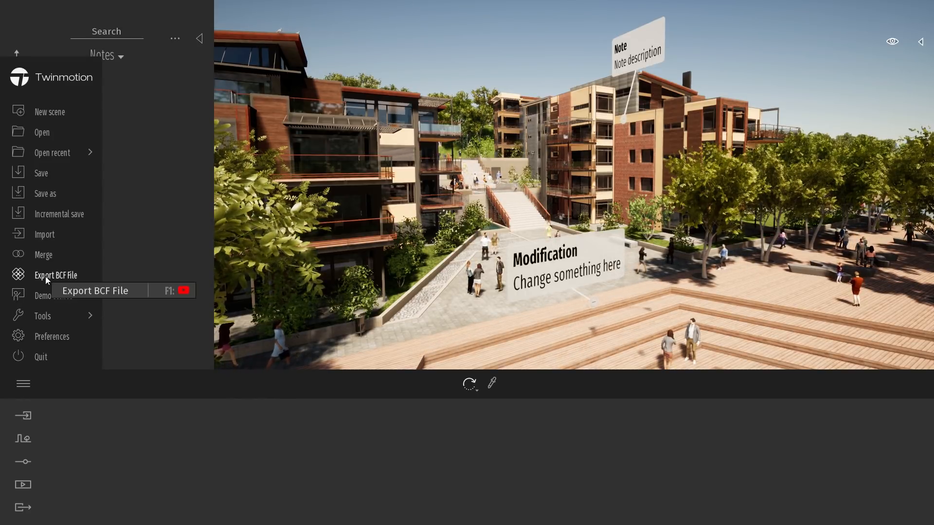
{"action": "left_click", "coordinate": [56, 274]}
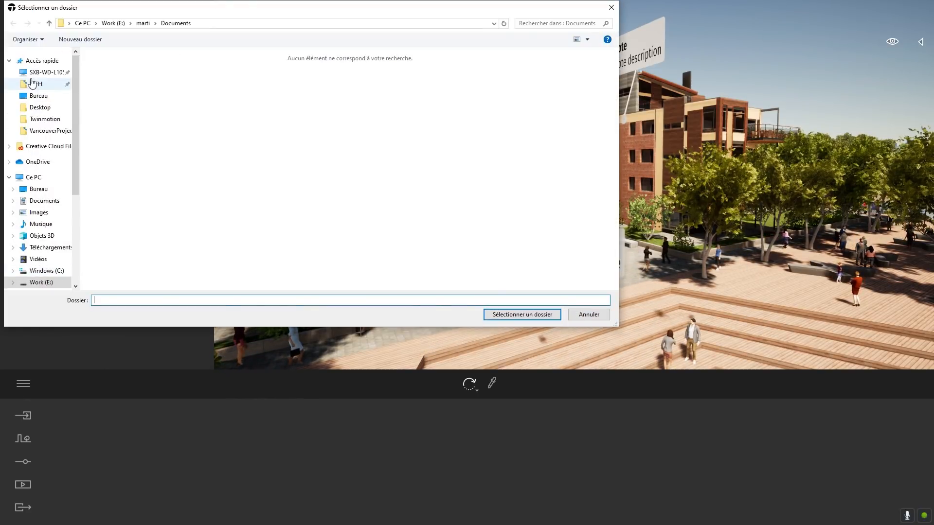
{"action": "left_click", "coordinate": [38, 95]}
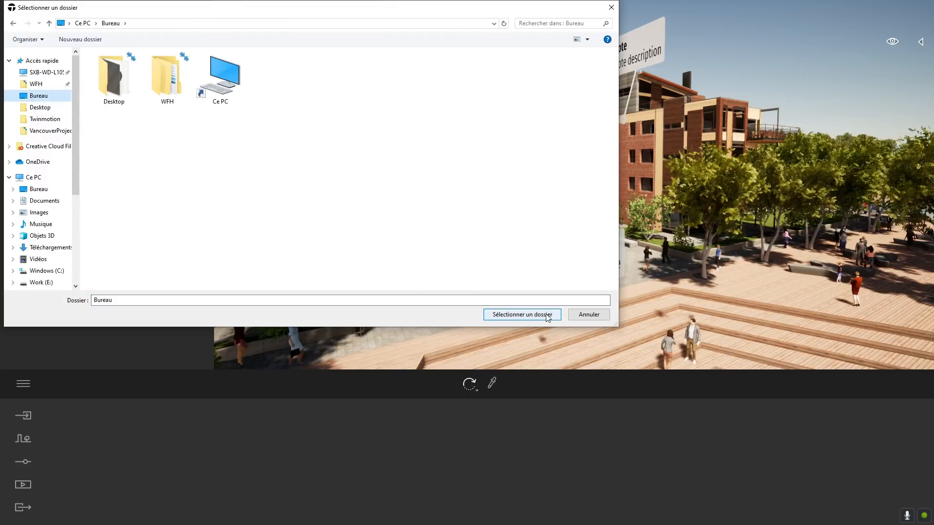
{"action": "left_click", "coordinate": [521, 314]}
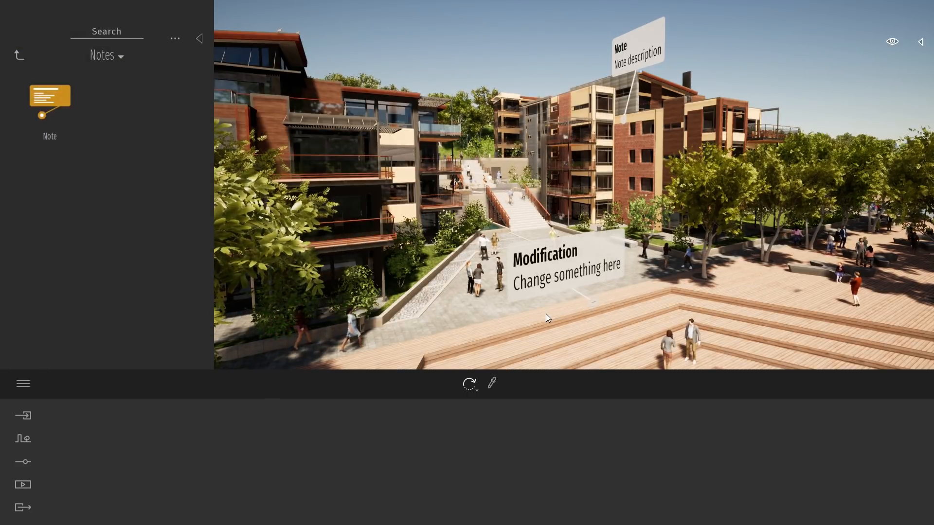
{"action": "key", "text": "alt+tab"}
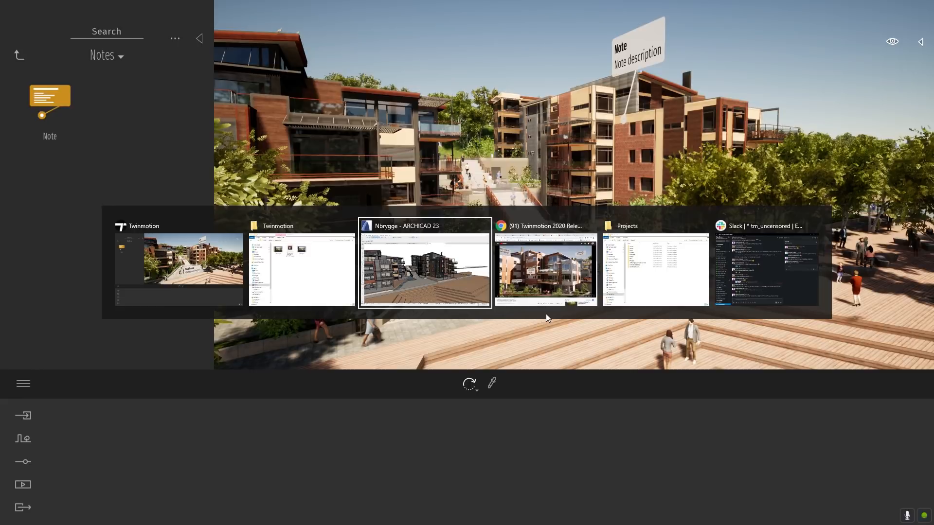
Step: In ARCHICAD's Markup Tools, import markup entries from Nbrygge2020.bcfzip
{"action": "left_click", "coordinate": [425, 269]}
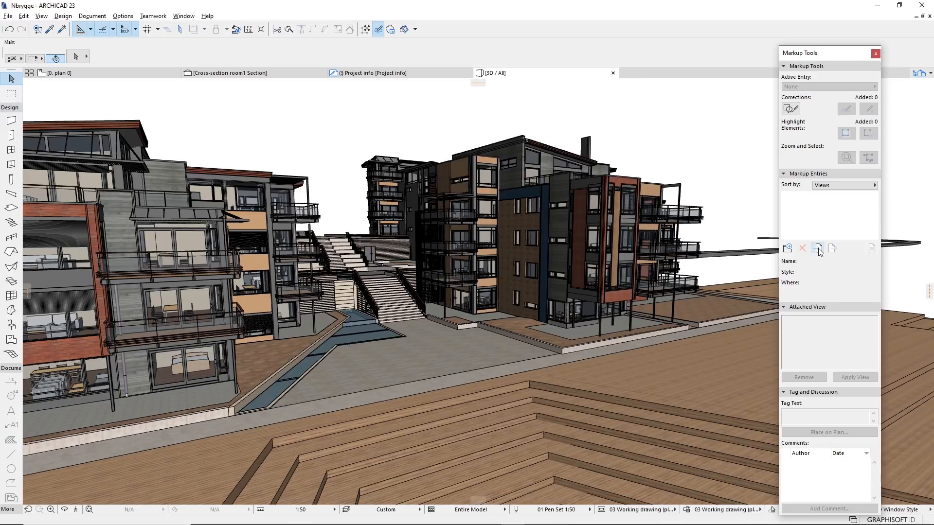
{"action": "mouse_move", "coordinate": [818, 248]}
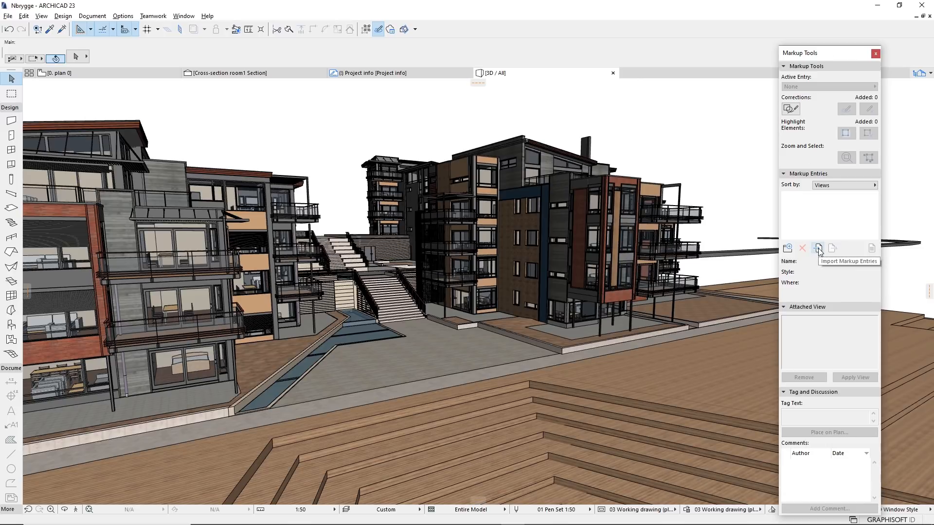
{"action": "left_click", "coordinate": [818, 248]}
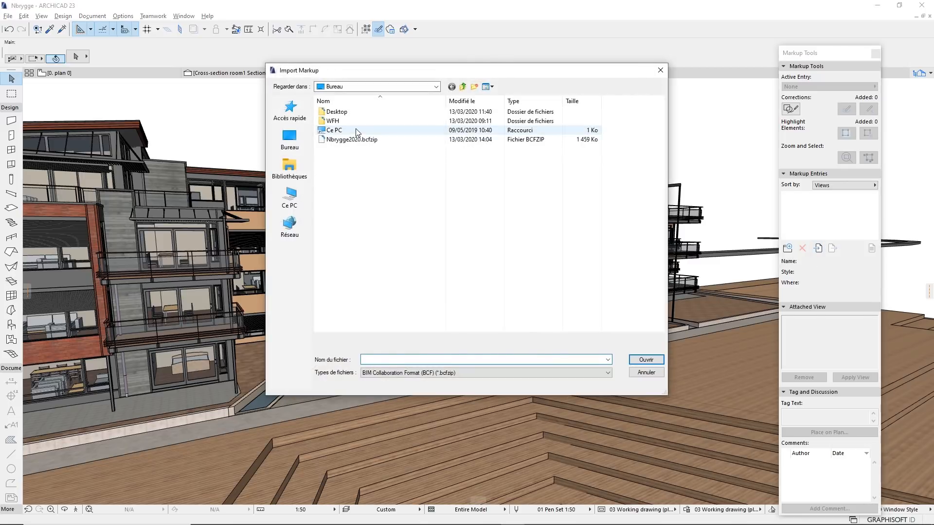
{"action": "left_click", "coordinate": [351, 139]}
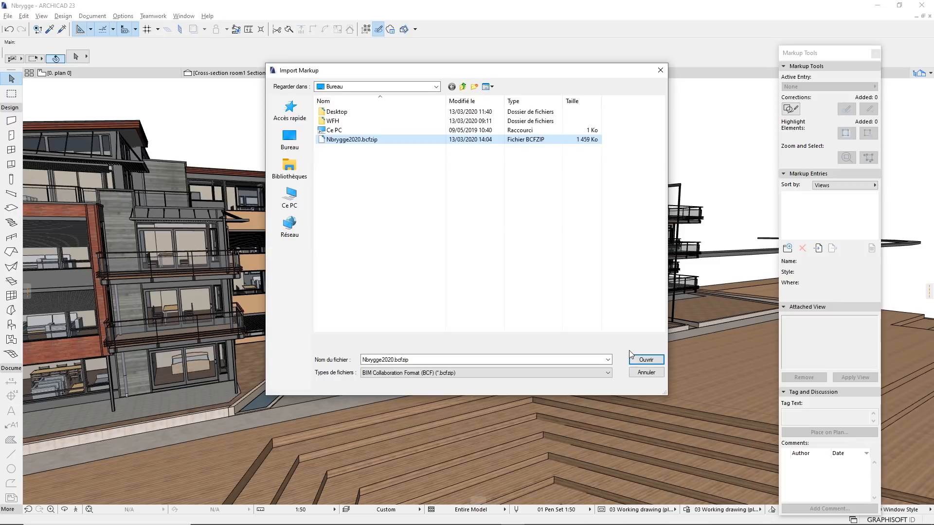
{"action": "left_click", "coordinate": [645, 359]}
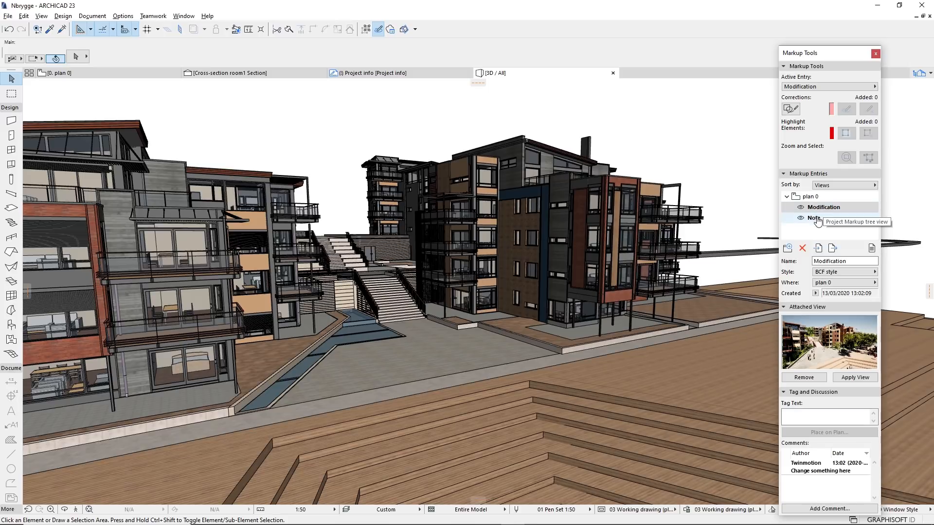
Step: Review the Note and Modification markup entries and their Twinmotion comments in the Markup Tools palette
{"action": "left_click", "coordinate": [824, 206]}
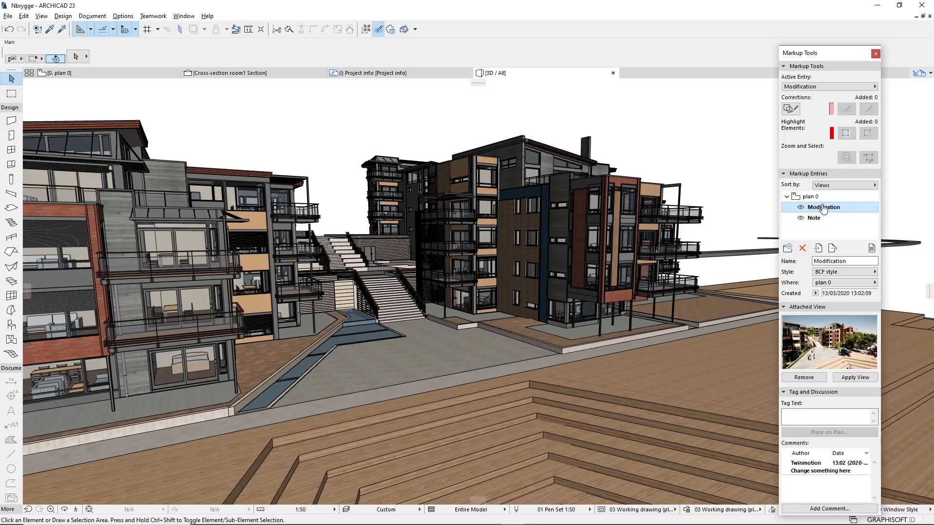
{"action": "mouse_move", "coordinate": [837, 320]}
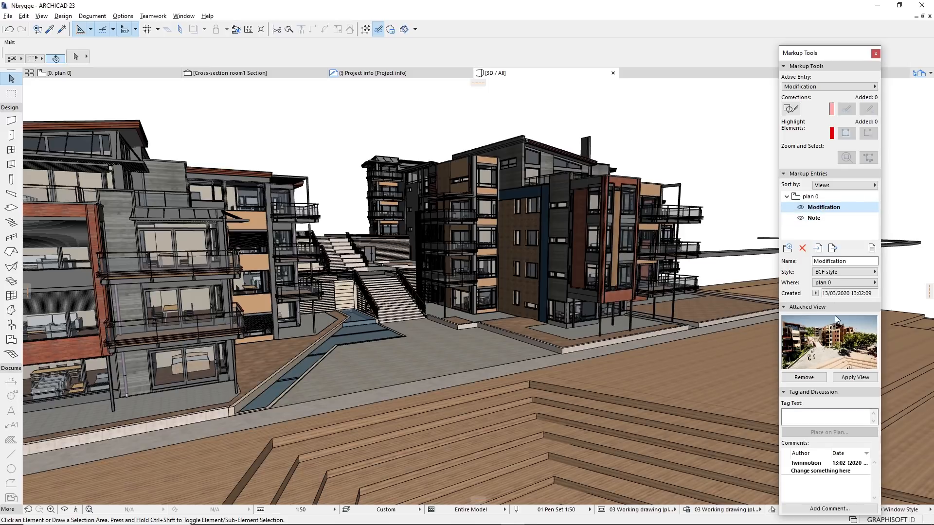
{"action": "mouse_move", "coordinate": [809, 342]}
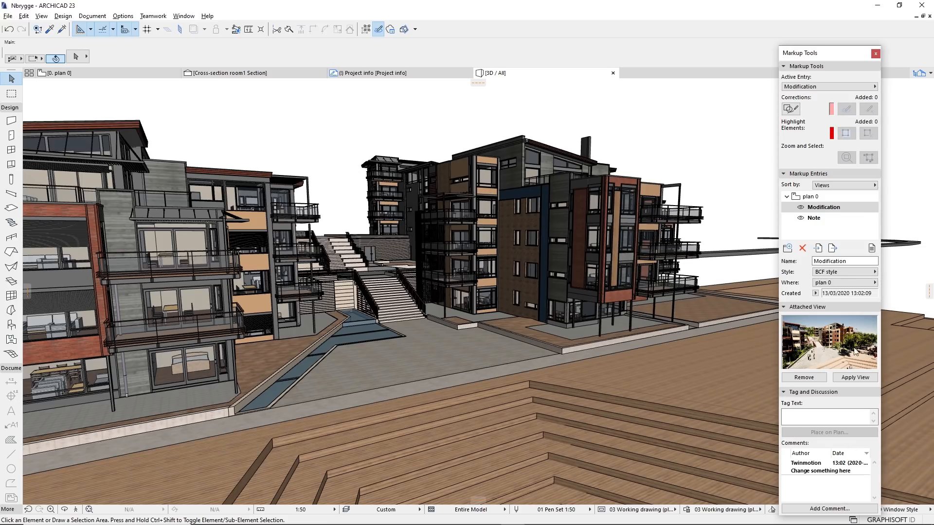
{"action": "mouse_move", "coordinate": [816, 359]}
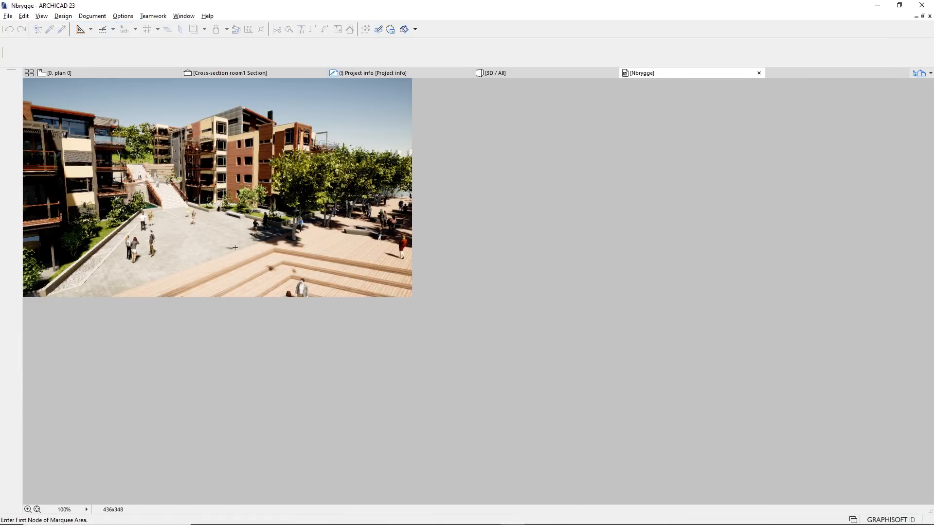
{"action": "left_click", "coordinate": [494, 73]}
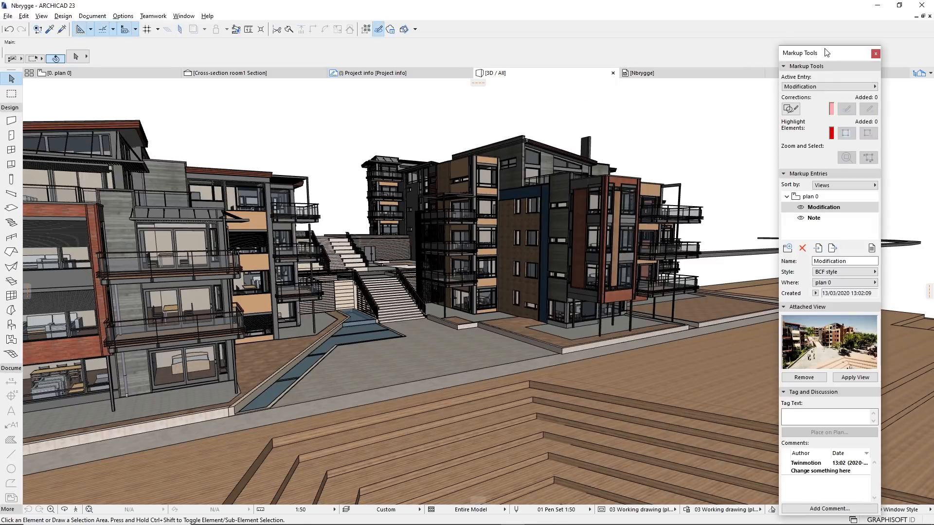
{"action": "left_click", "coordinate": [813, 213]}
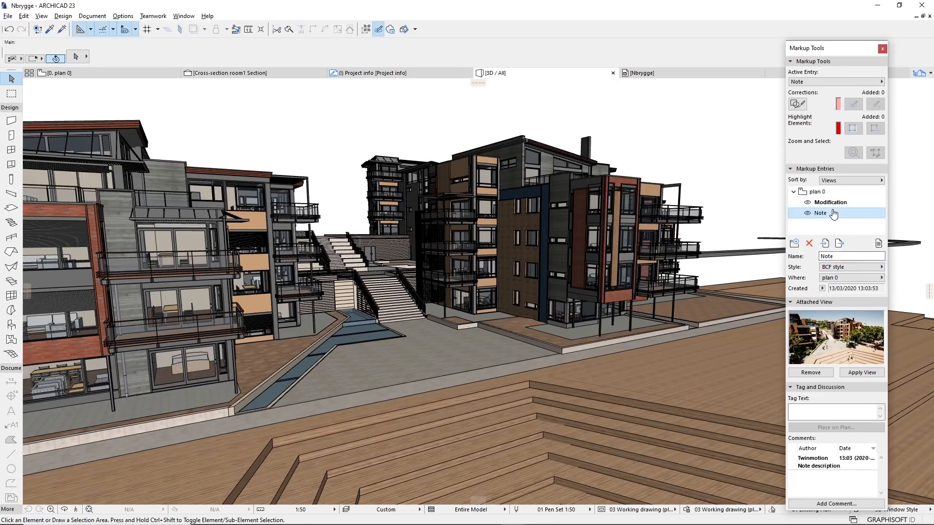
{"action": "left_click", "coordinate": [831, 202]}
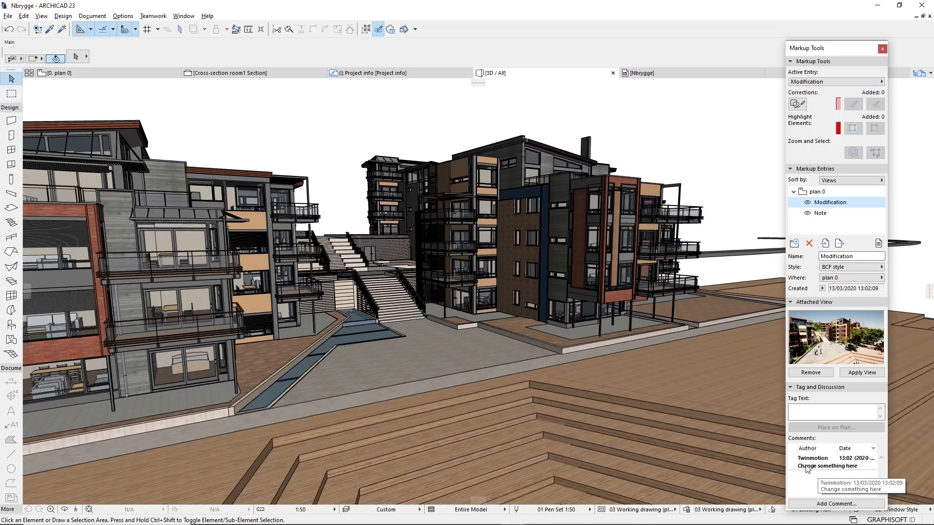
{"action": "mouse_move", "coordinate": [832, 202]}
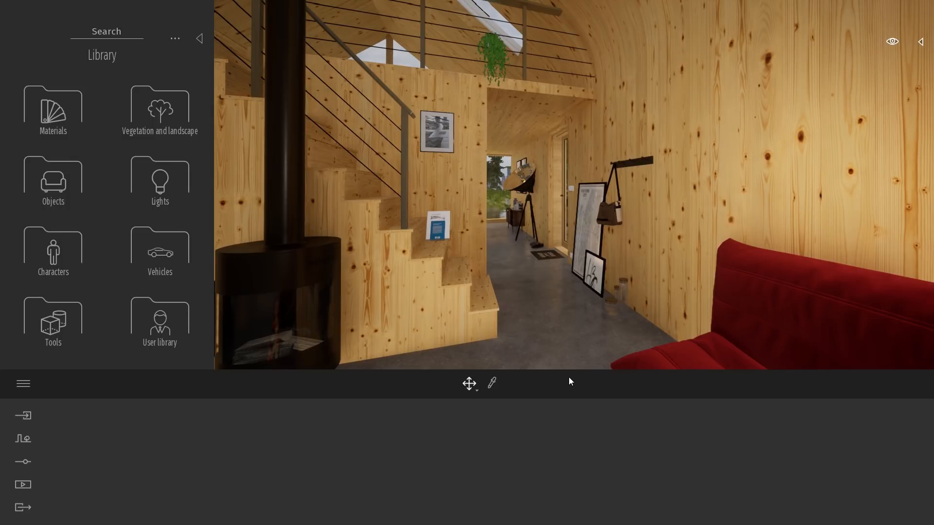
Step: Browse the Library's Tools category into the measuring tools collection
{"action": "left_click", "coordinate": [53, 322]}
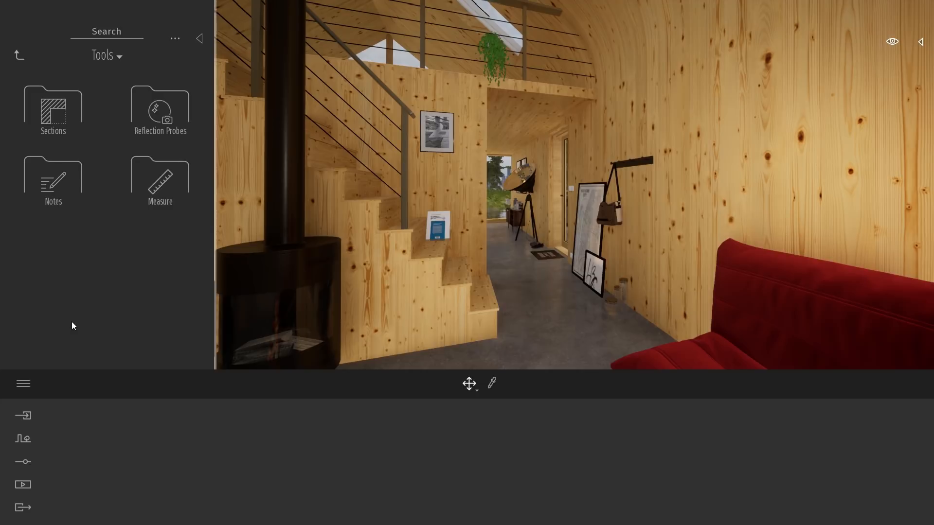
{"action": "mouse_move", "coordinate": [70, 326]}
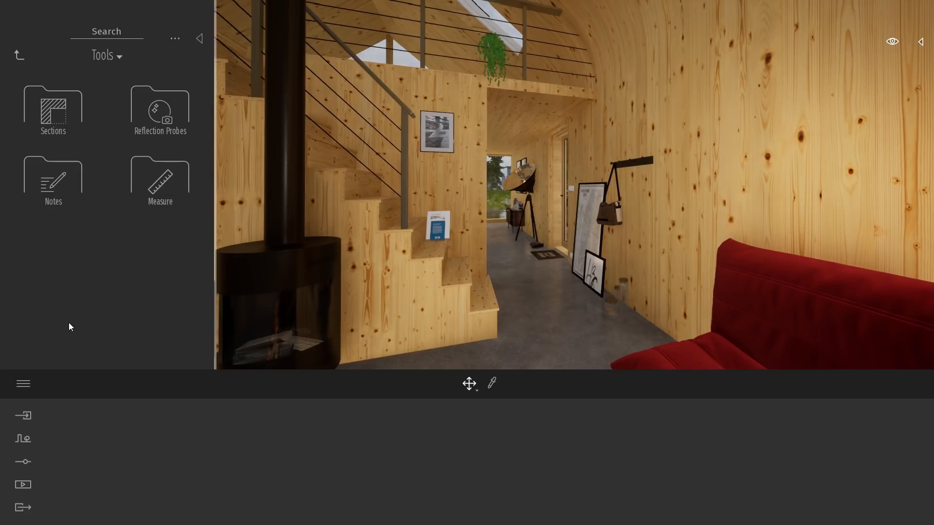
{"action": "mouse_move", "coordinate": [160, 180]}
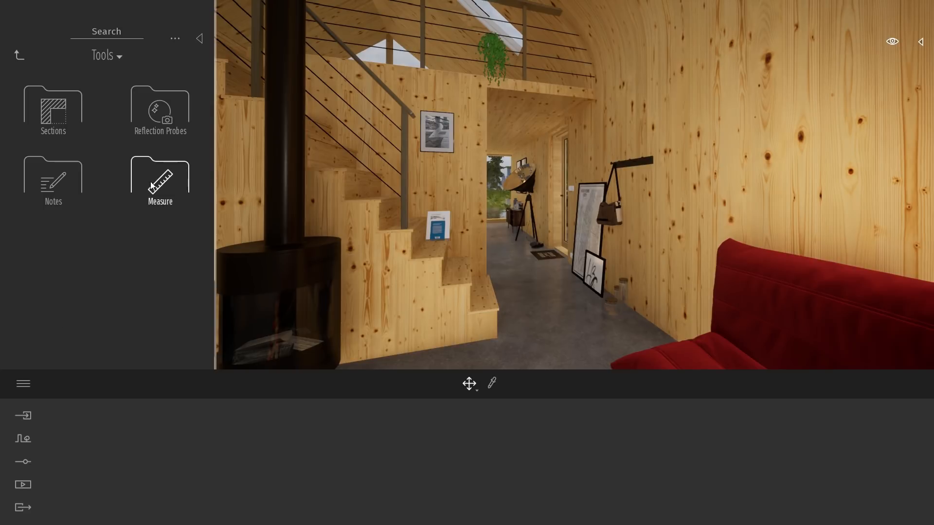
{"action": "left_click", "coordinate": [160, 179]}
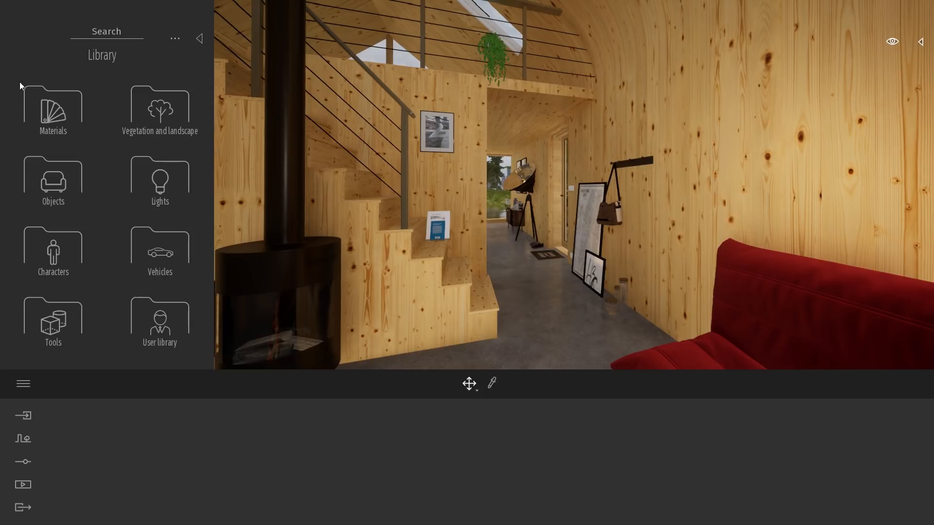
Step: Place a 2.24 m vertical measure in the hallway doorway, trying a yellow colour then discarding it
{"action": "left_click", "coordinate": [53, 322]}
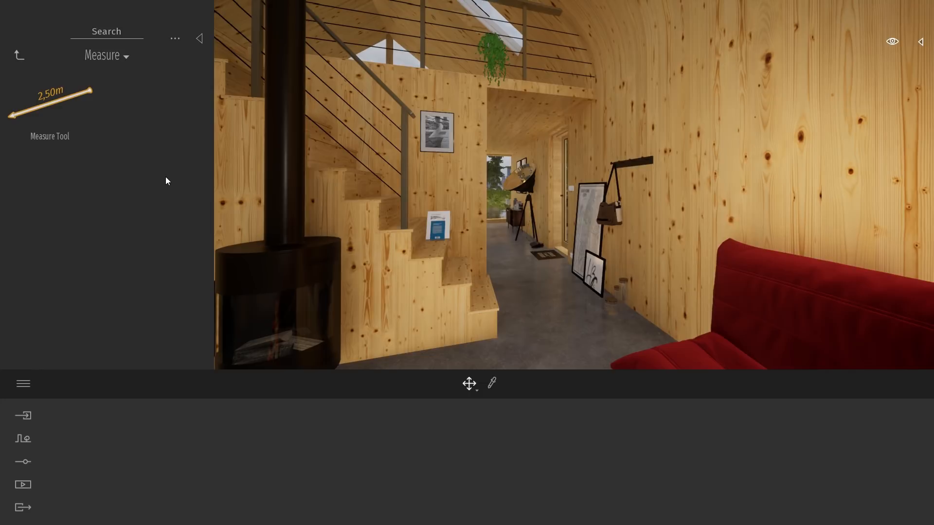
{"action": "mouse_move", "coordinate": [776, 355]}
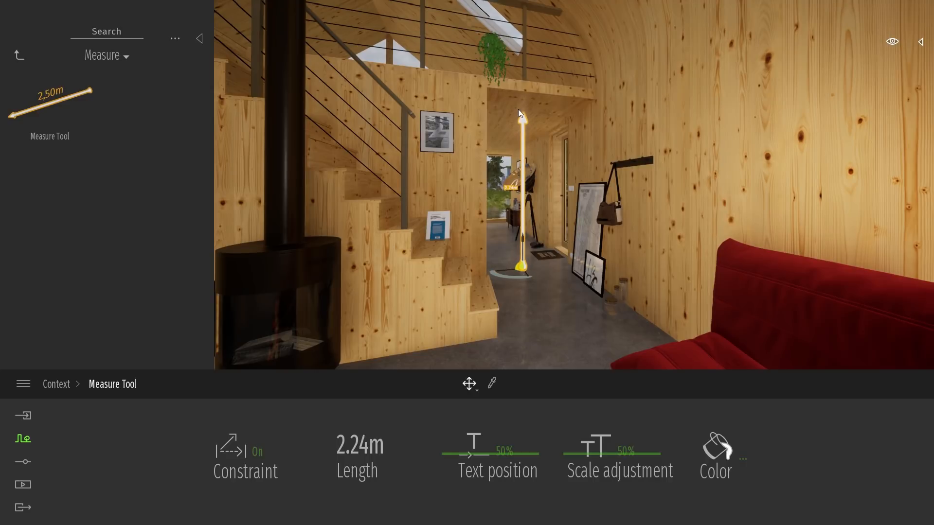
{"action": "mouse_move", "coordinate": [512, 182]}
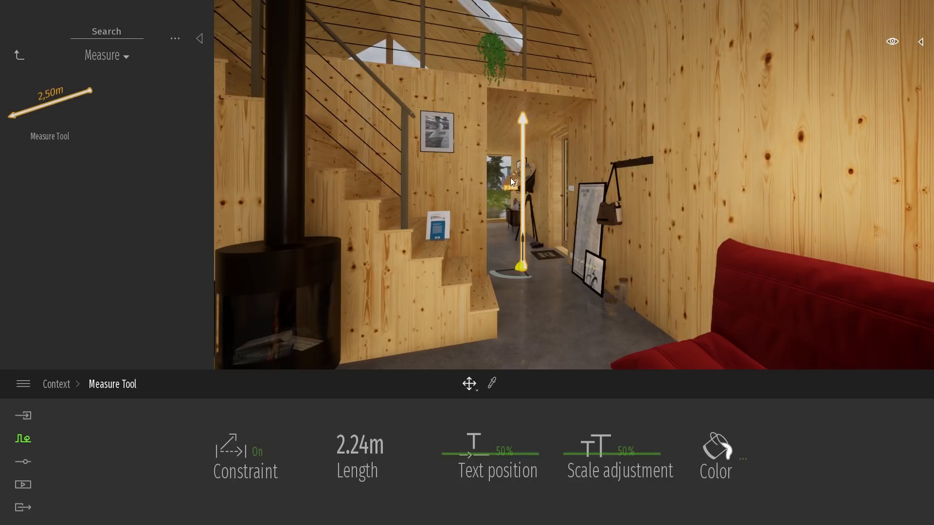
{"action": "mouse_move", "coordinate": [513, 197]}
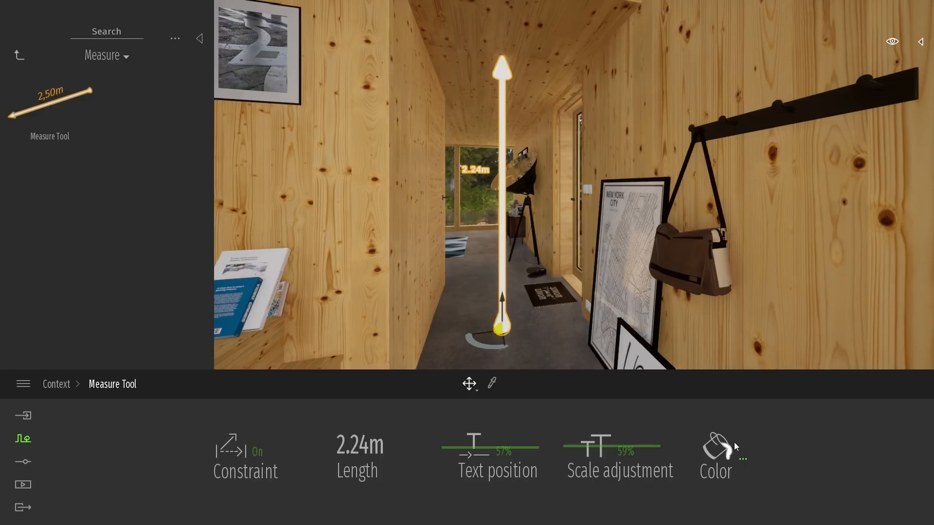
{"action": "left_click", "coordinate": [715, 449]}
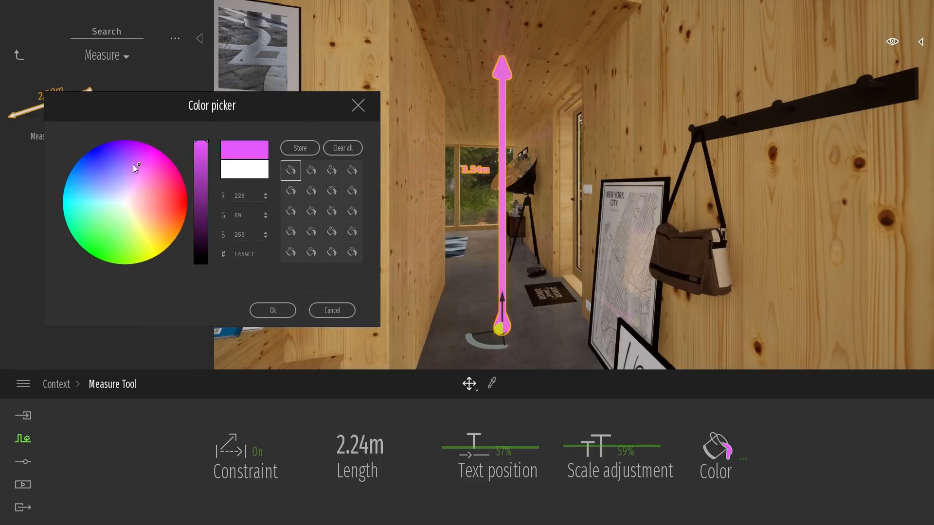
{"action": "left_click", "coordinate": [149, 233]}
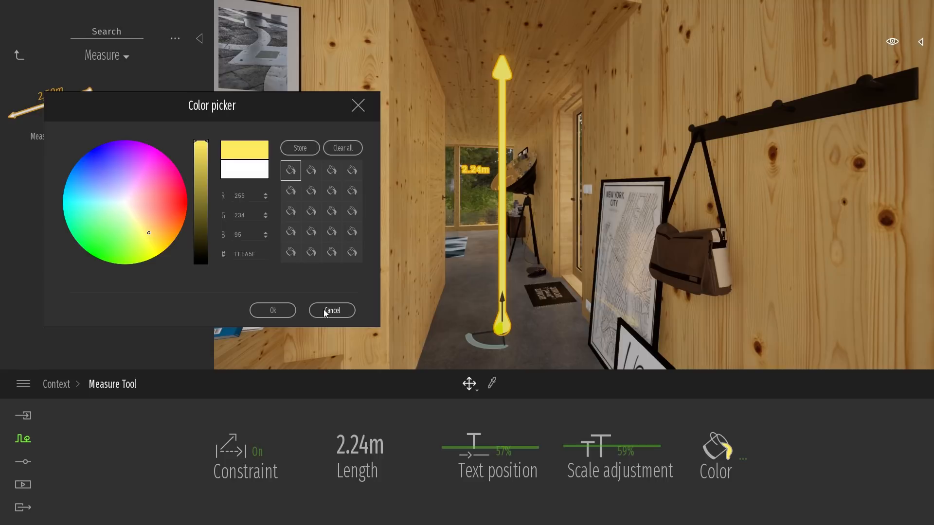
{"action": "left_click", "coordinate": [330, 310]}
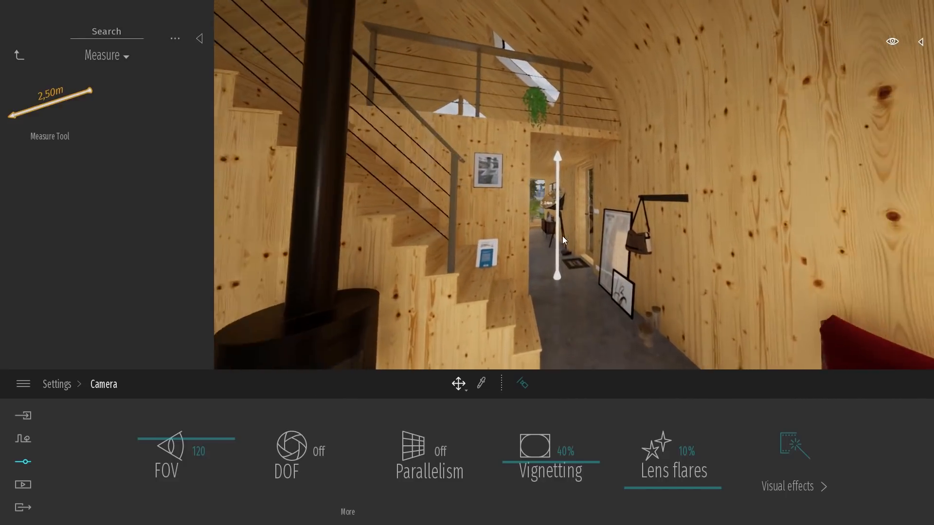
Step: Place a 3.36 m vertical measure beside the sofa and a horizontal one across the living room
{"action": "left_click", "coordinate": [23, 439]}
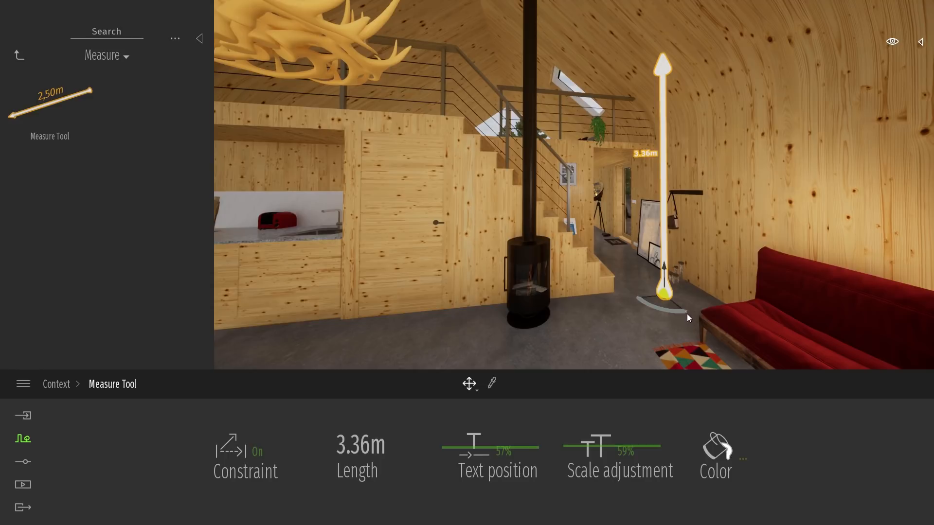
{"action": "mouse_move", "coordinate": [657, 298]}
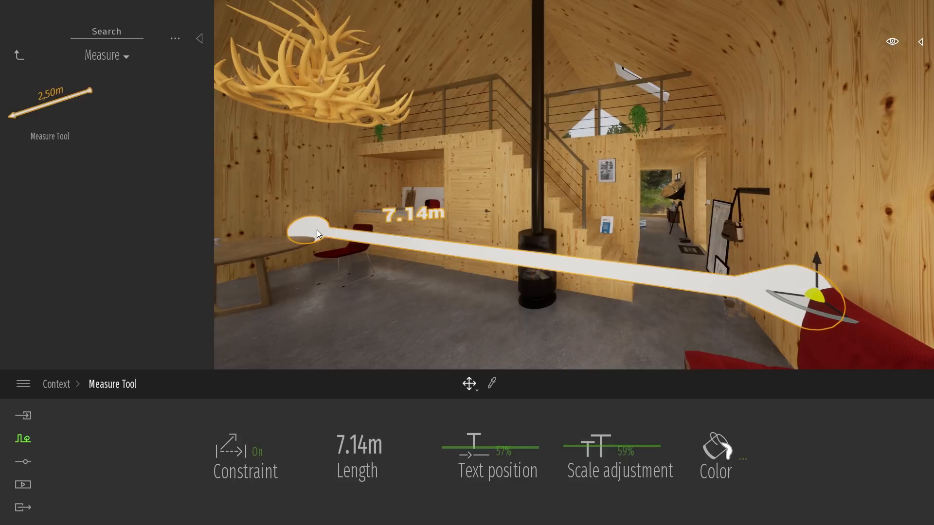
{"action": "mouse_move", "coordinate": [848, 309]}
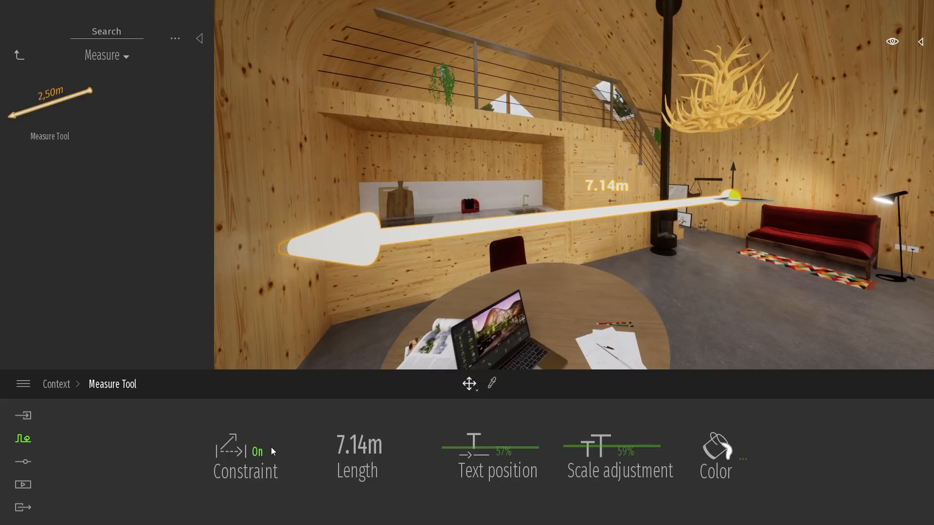
Step: Toggle the horizontal measure's constraint and stretch its length from 7.14 m to 7.62 m
{"action": "left_click", "coordinate": [245, 455]}
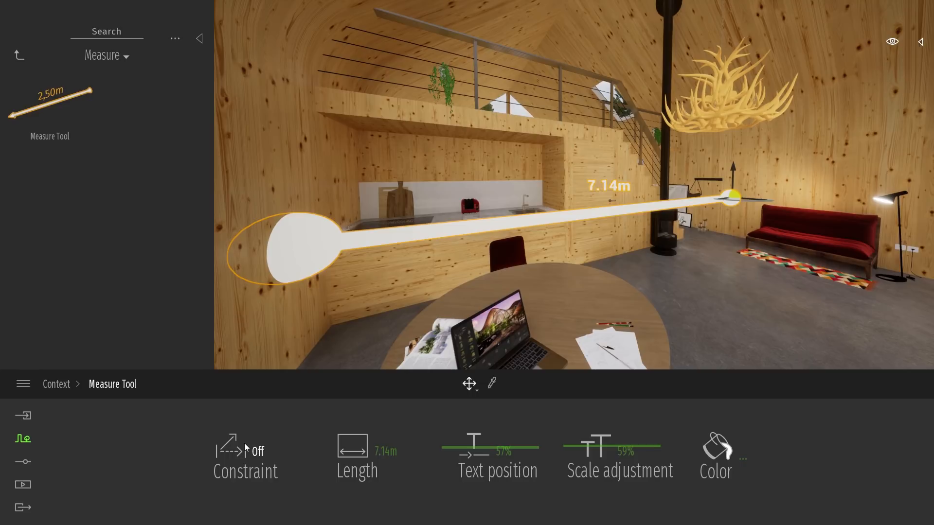
{"action": "left_click", "coordinate": [245, 455]}
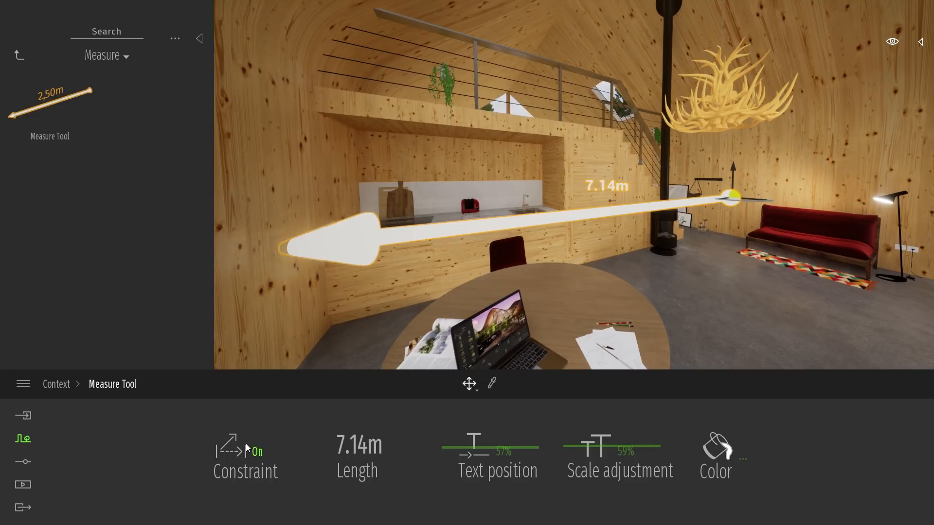
{"action": "left_click", "coordinate": [227, 444]}
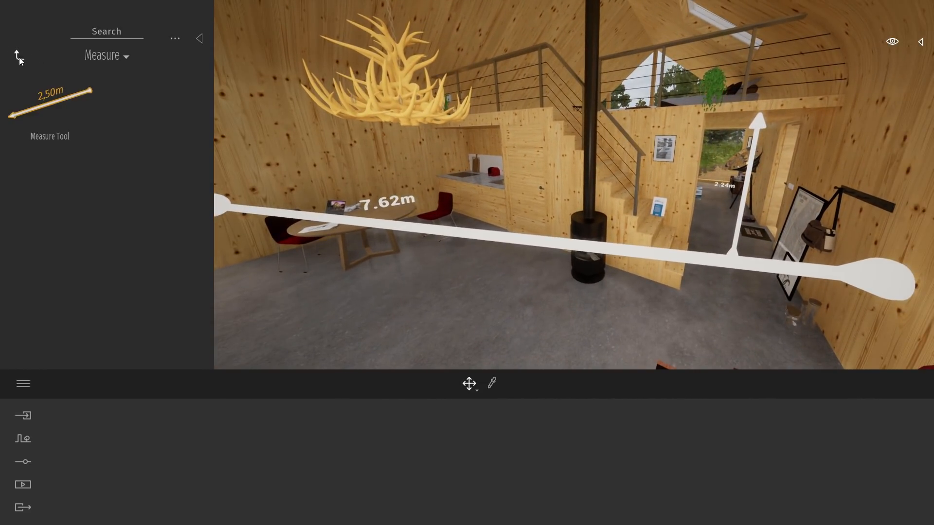
Step: Return to the Tools collection and enter the Sections tools with the whole forest cabin in view
{"action": "left_click", "coordinate": [19, 55]}
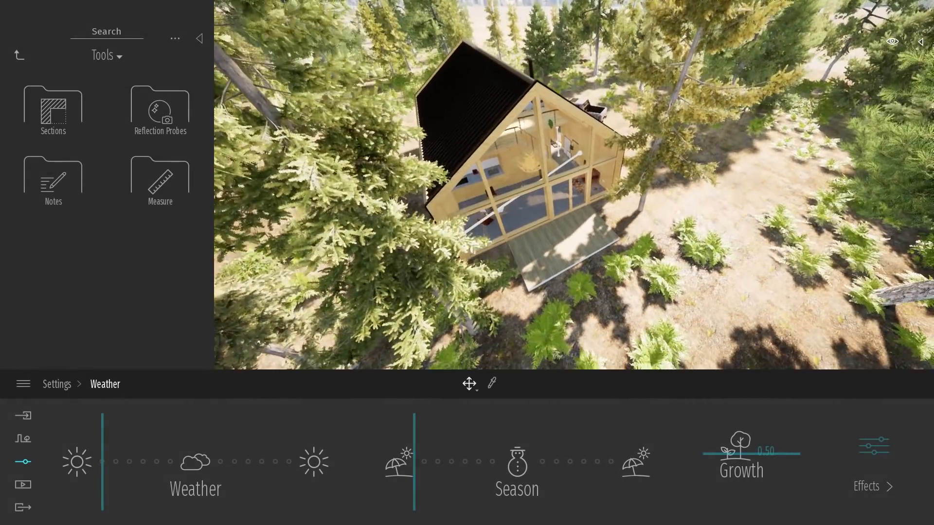
{"action": "left_click", "coordinate": [52, 112]}
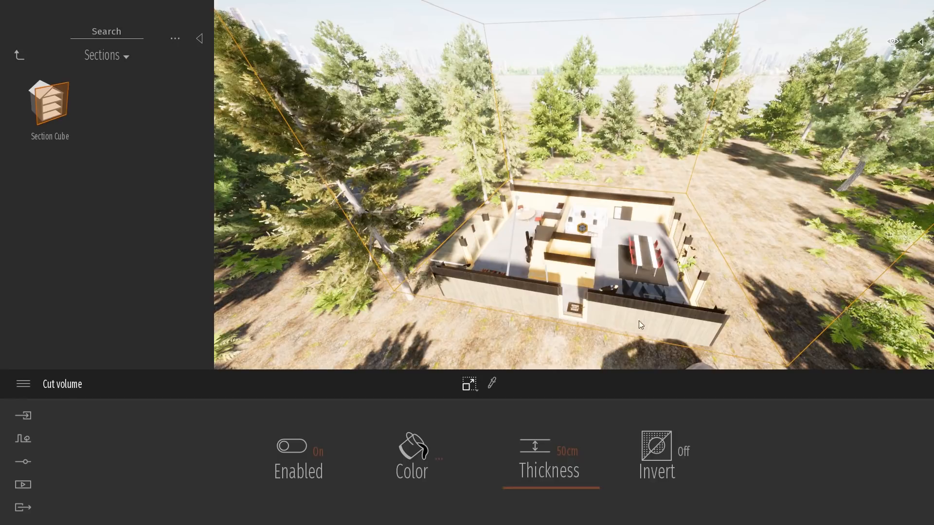
Step: Drop a Section Cube over the cabin, slicing off the roof to expose the floor plan
{"action": "left_click", "coordinate": [468, 384]}
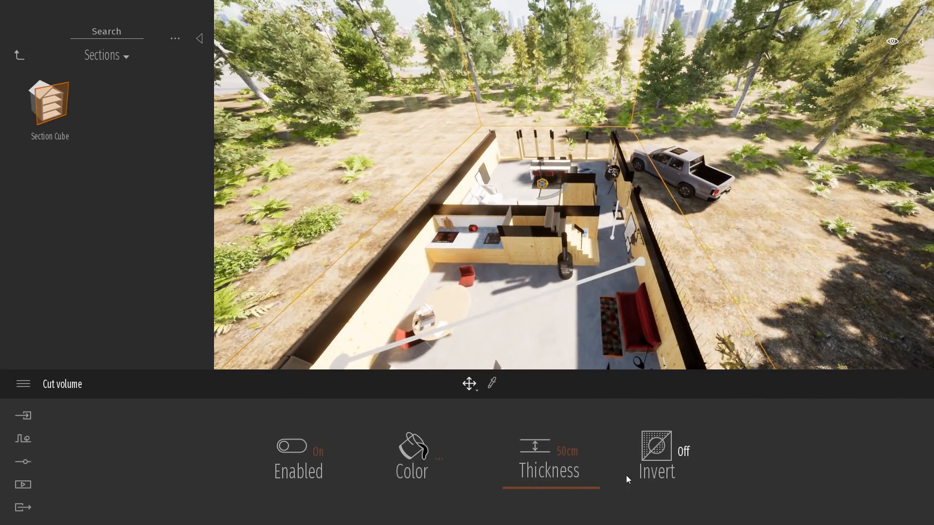
Step: Toggle the section cut's Enabled and Invert states and give its cut faces a red colour at 9 cm thickness
{"action": "left_click", "coordinate": [290, 445]}
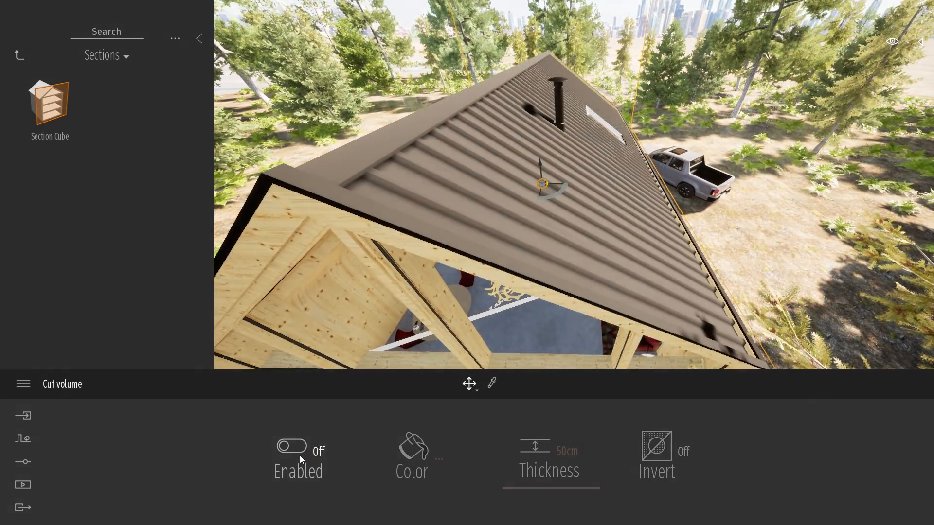
{"action": "left_click", "coordinate": [292, 446]}
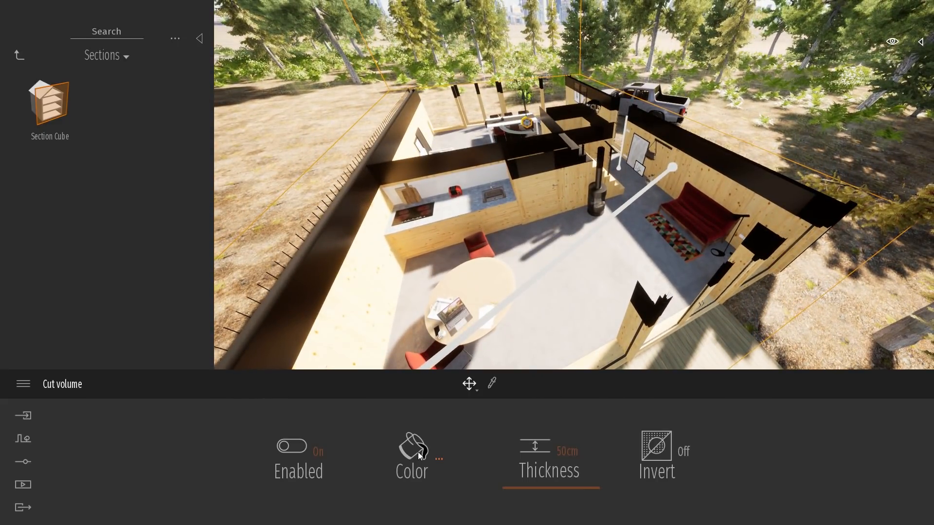
{"action": "left_click", "coordinate": [412, 446]}
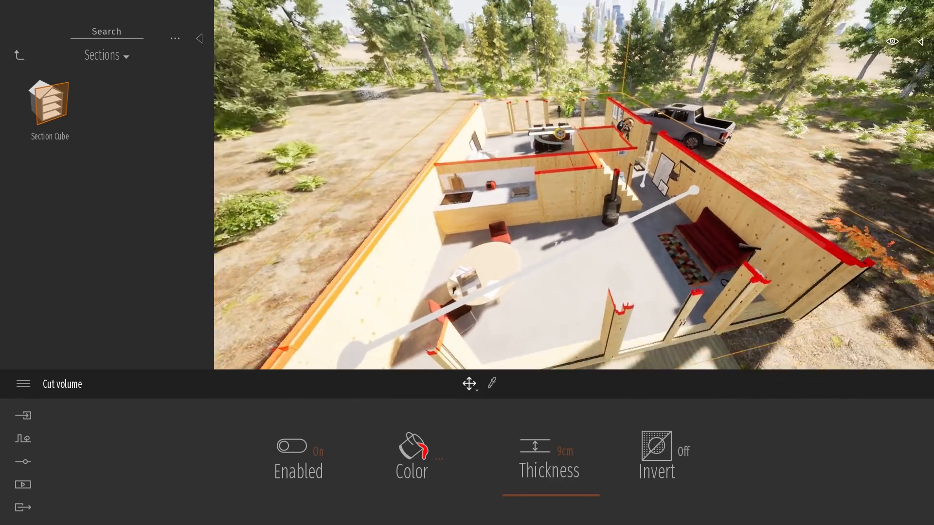
{"action": "left_click", "coordinate": [655, 447]}
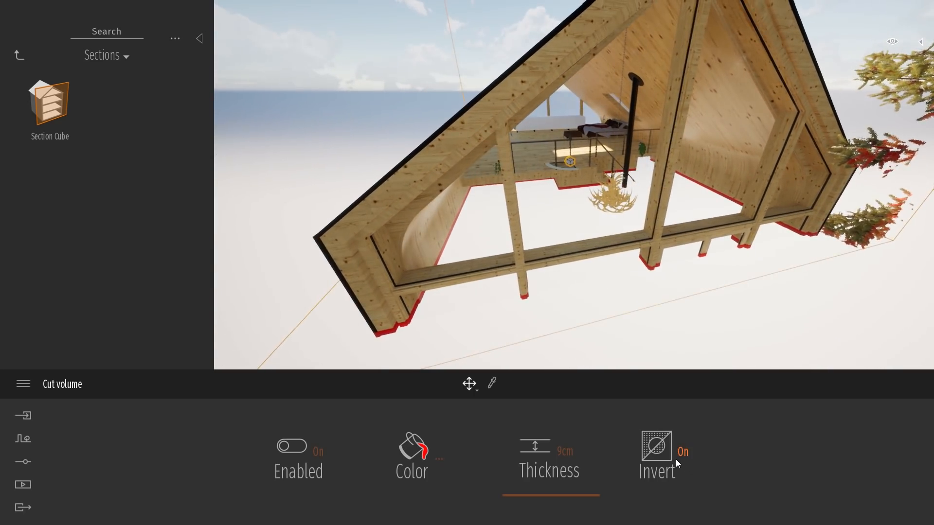
{"action": "left_click", "coordinate": [656, 455]}
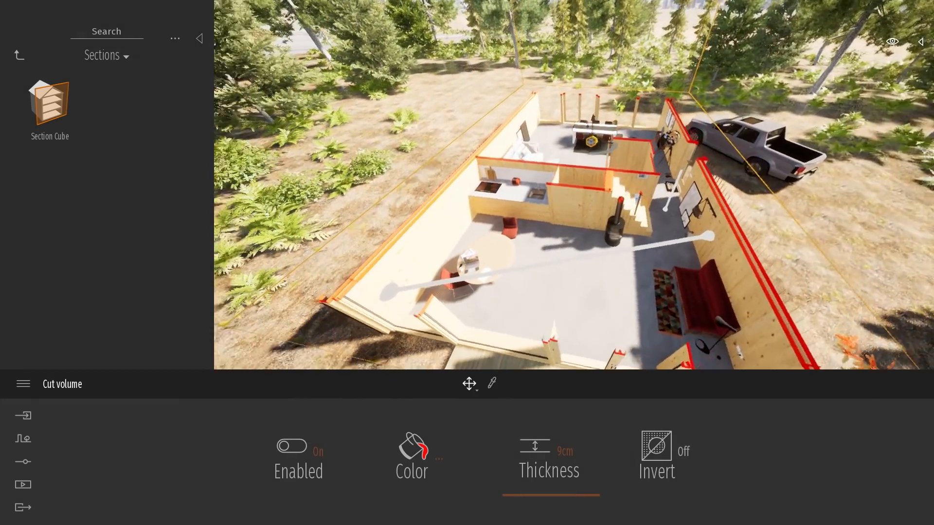